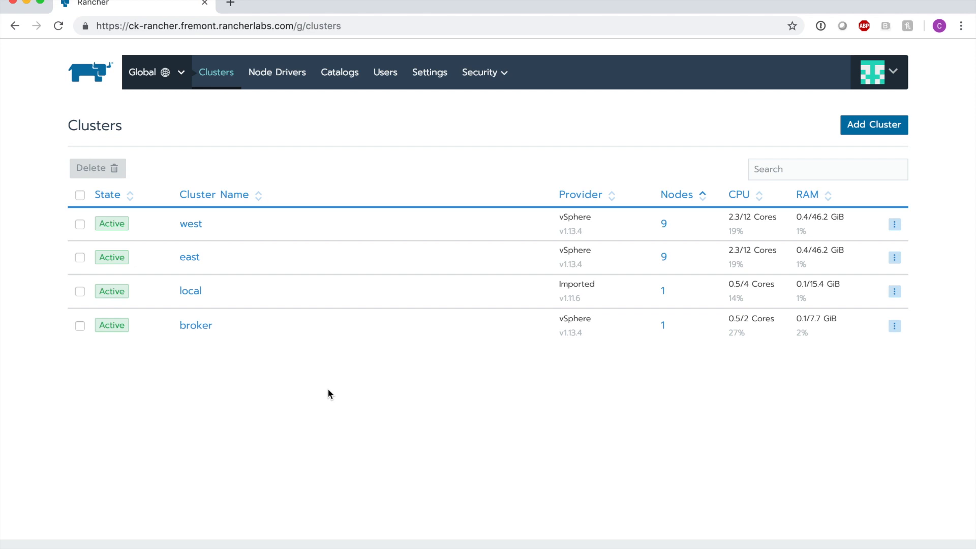
Label west cluster node west-w-2 with submariner.io/gateway=true and save it.
{"action": "left_click", "coordinate": [190, 223]}
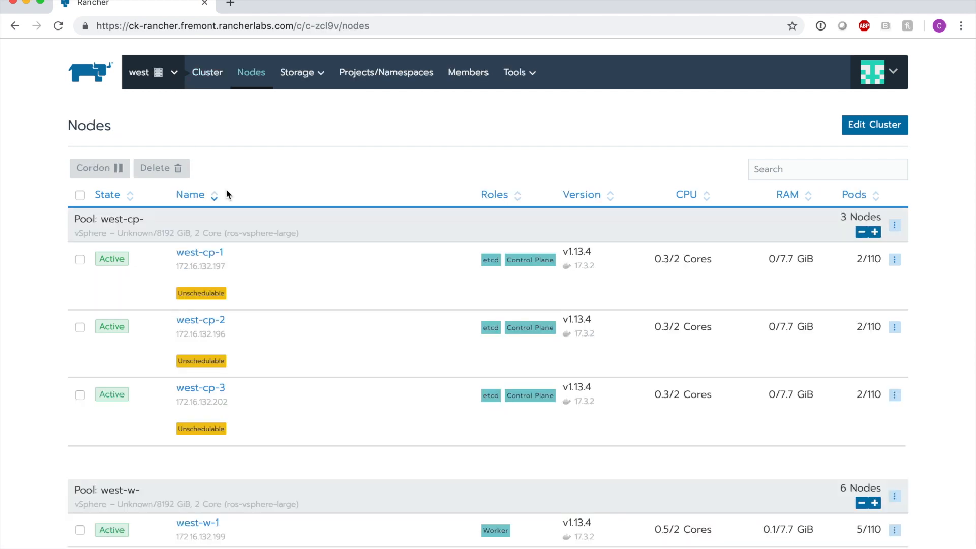
{"action": "scroll", "scroll_direction": "down", "scroll_amount": 3}
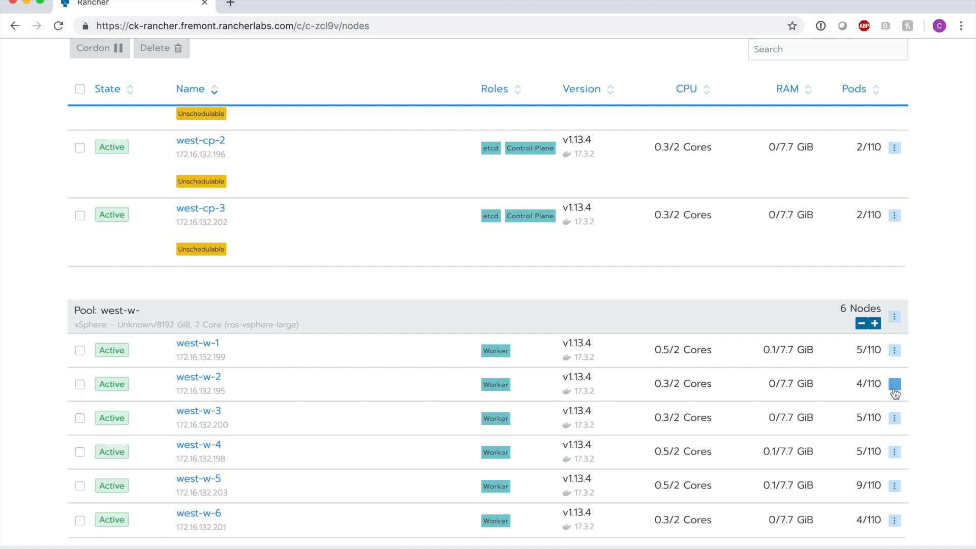
{"action": "left_click", "coordinate": [895, 383]}
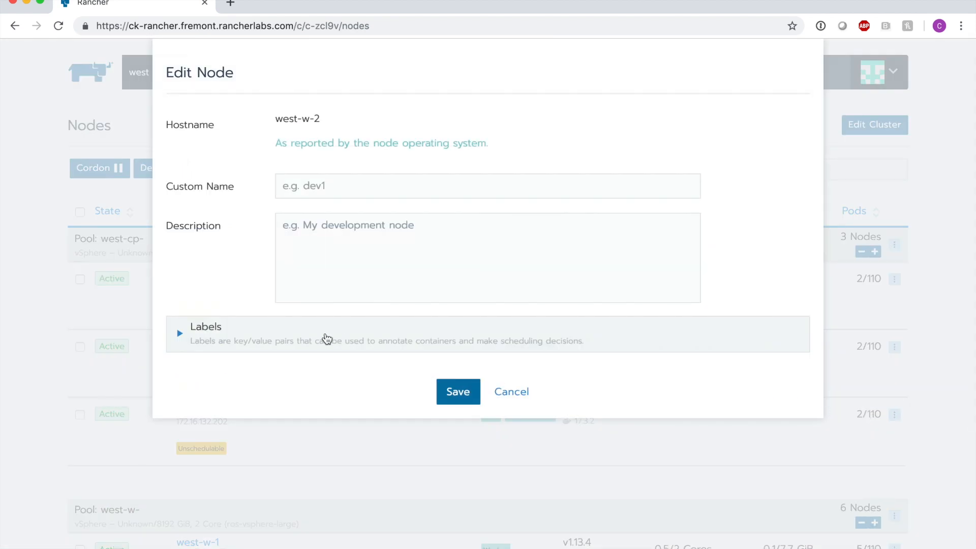
{"action": "type", "text": "submariner.io/gatew"}
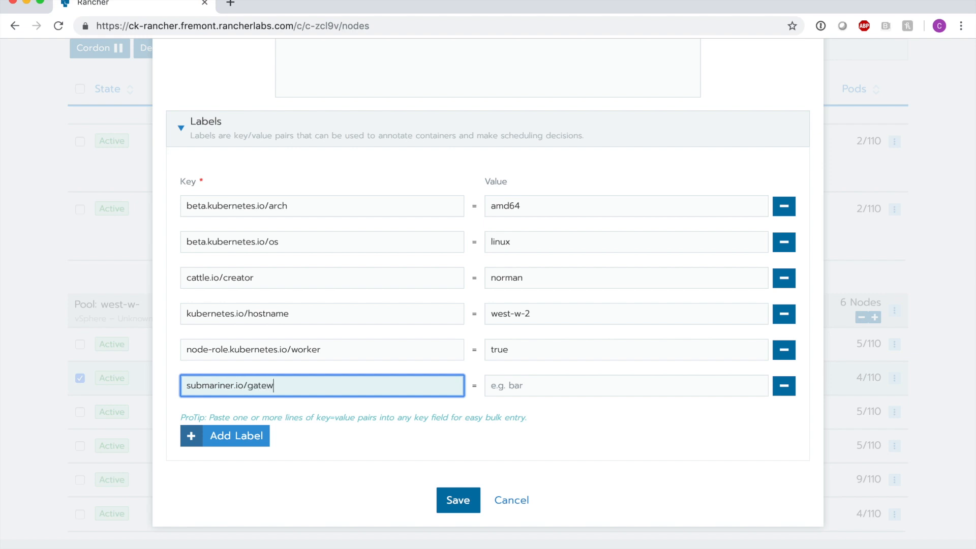
{"action": "type", "text": "true"}
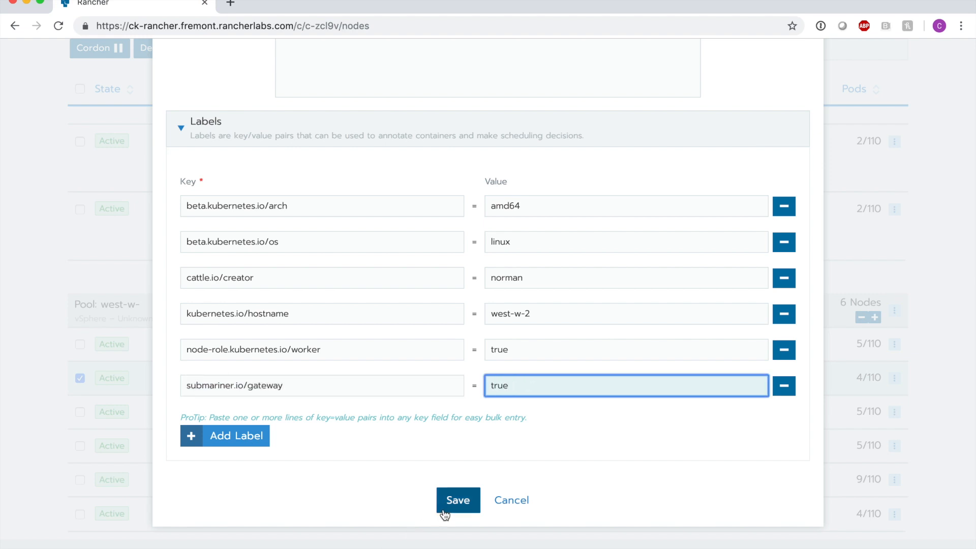
{"action": "left_click", "coordinate": [457, 499]}
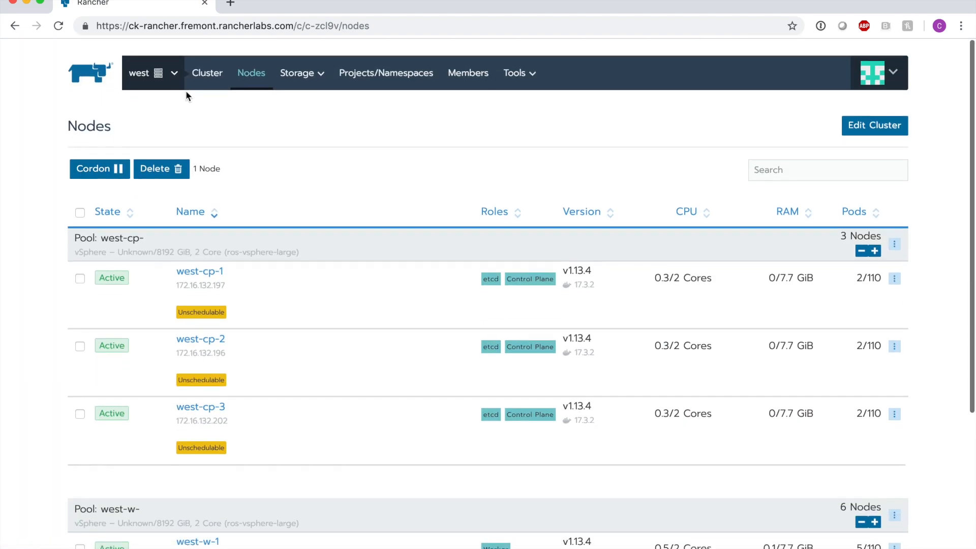
Give east cluster node east-w-2 the label submariner.io/gateway=true and save.
{"action": "left_click", "coordinate": [150, 72]}
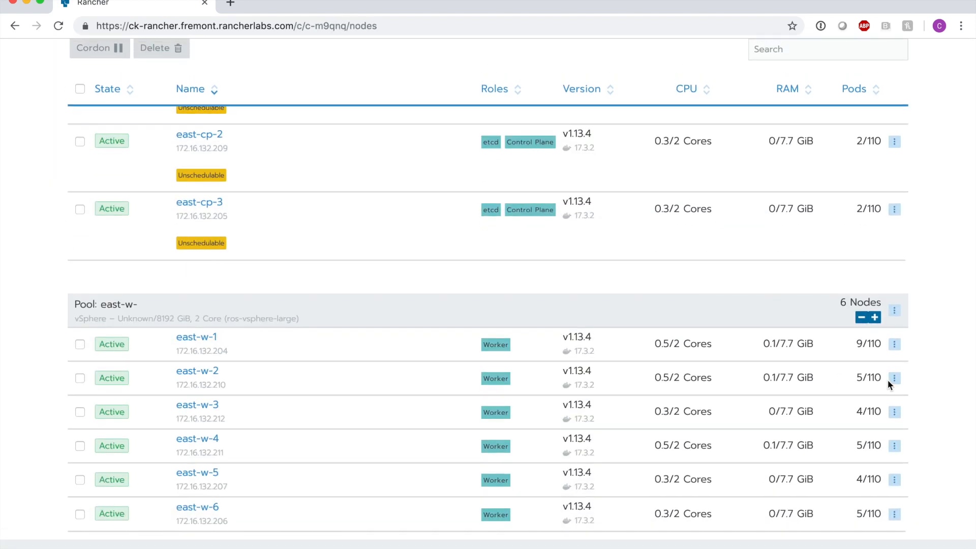
{"action": "left_click", "coordinate": [895, 377]}
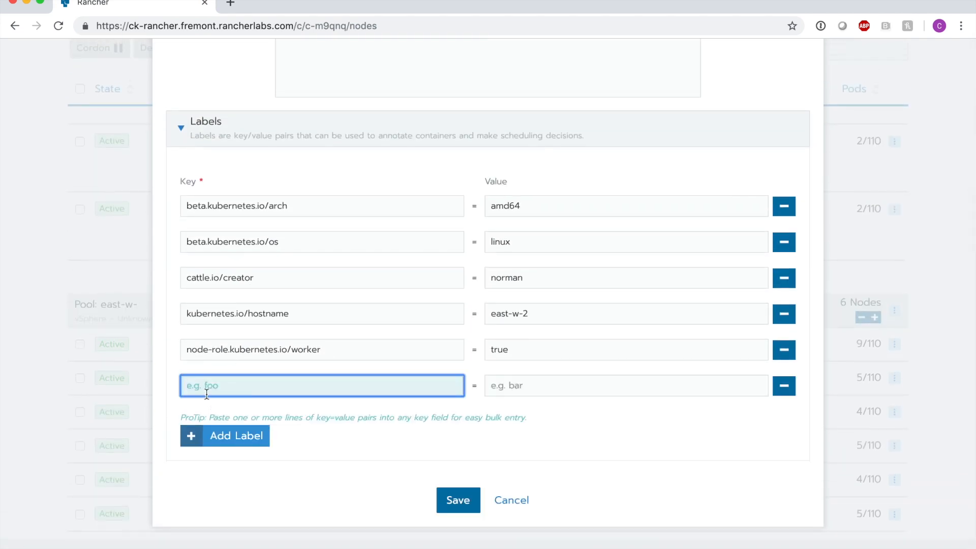
{"action": "type", "text": "submariner.io/gateway"}
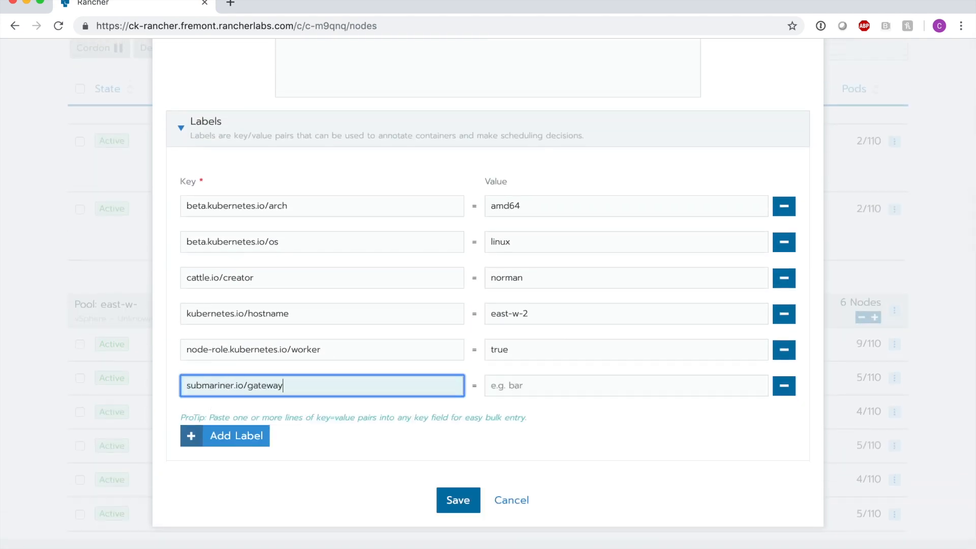
{"action": "left_click", "coordinate": [458, 499]}
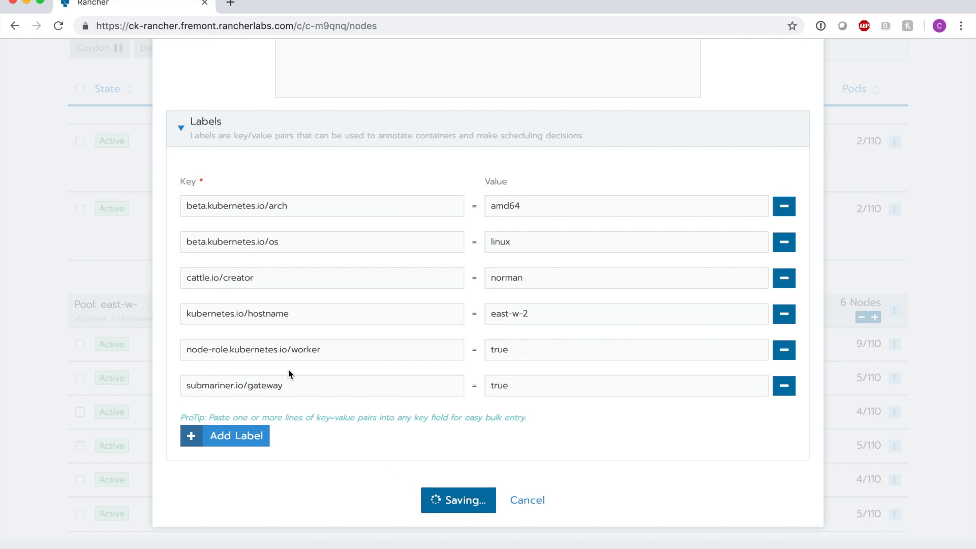
{"action": "left_click", "coordinate": [458, 499]}
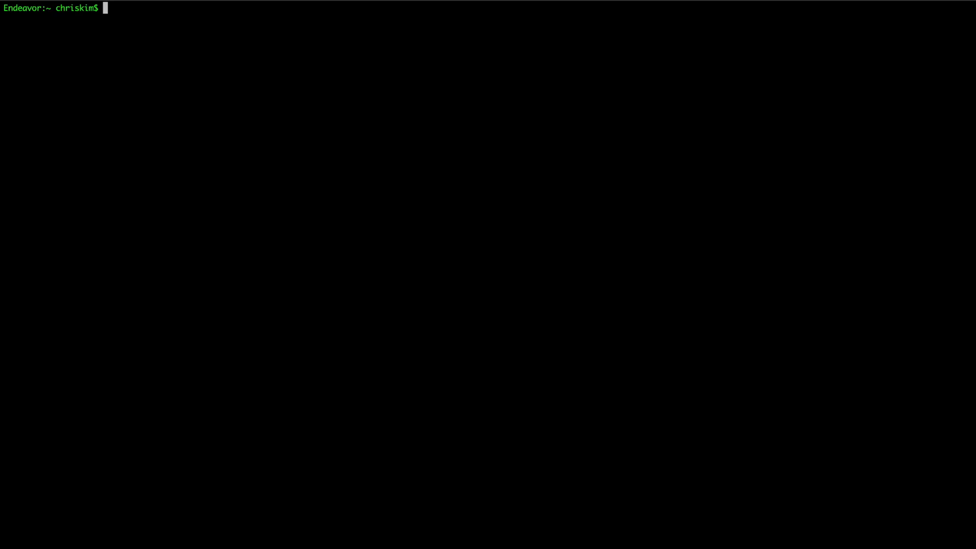
Generate SUBMARINER_PSK, install submariner-k8s-broker on the broker context, and export its URL, CA and token.
{"action": "type", "text": "SUBMARINER_PSK=$(cat /dev/urandom | LC_CTYPE=C tr -dc 'a-zA-Z0-9' | fold -w 64 | head -n 1)"}
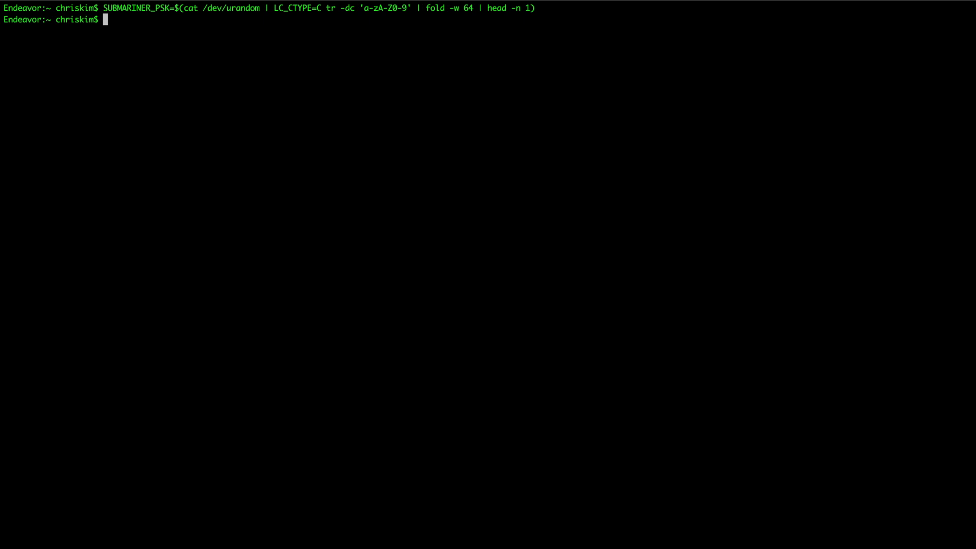
{"action": "type", "text": "kub"}
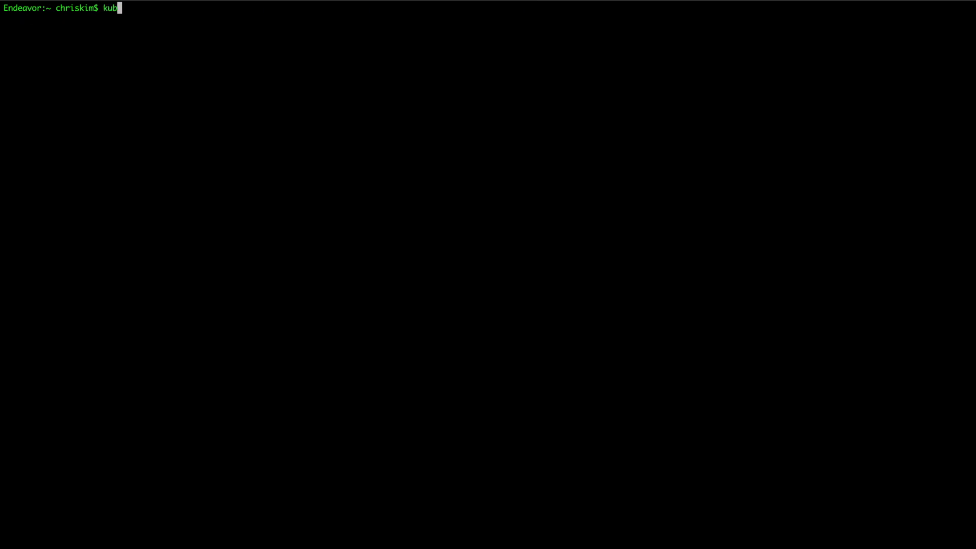
{"action": "type", "text": "ectl config use-context broker"}
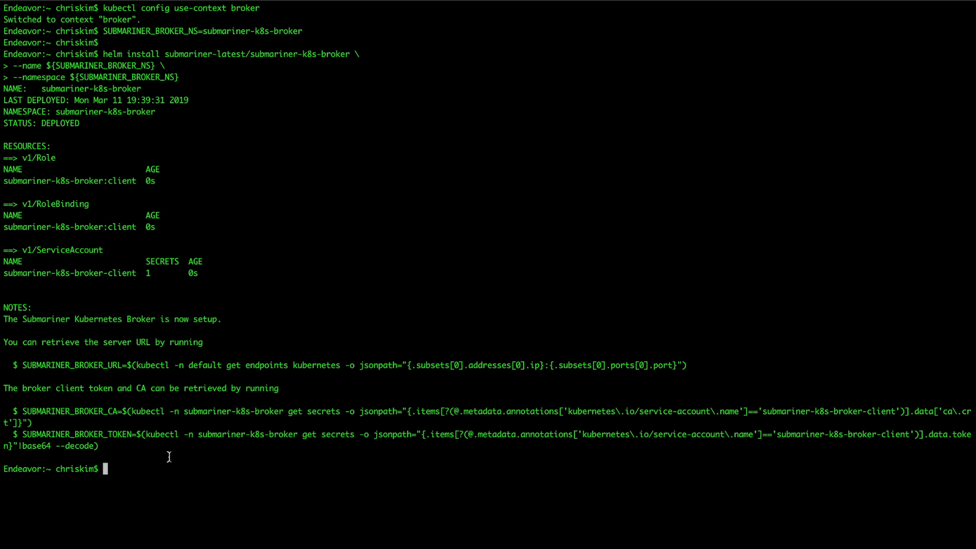
{"action": "mouse_move", "coordinate": [224, 97]}
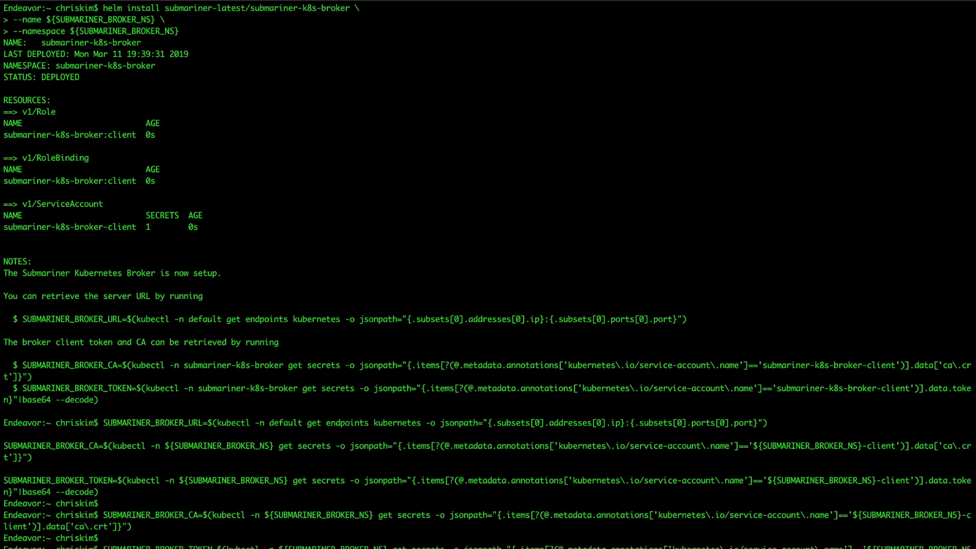
{"action": "key", "text": "ctrl+l"}
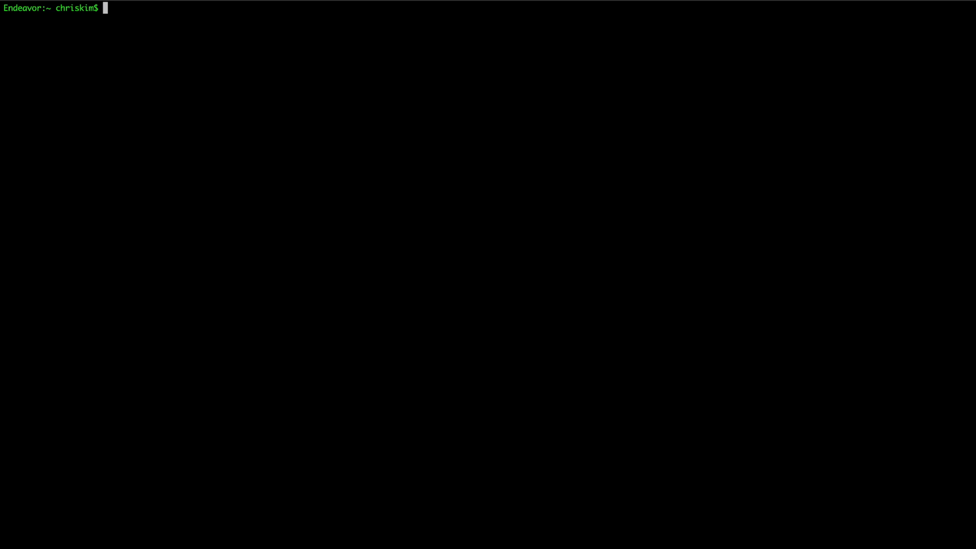
Helm-install submariner-latest/submariner on the west context, then on the east context.
{"action": "type", "text": "kubectl config use-context west"}
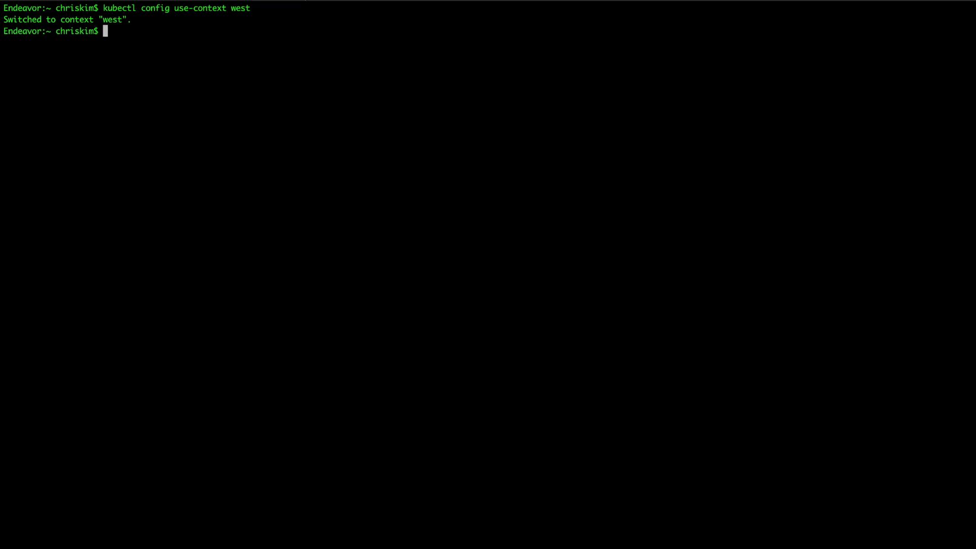
{"action": "type", "text": "helm install submariner-latest/submariner \\"}
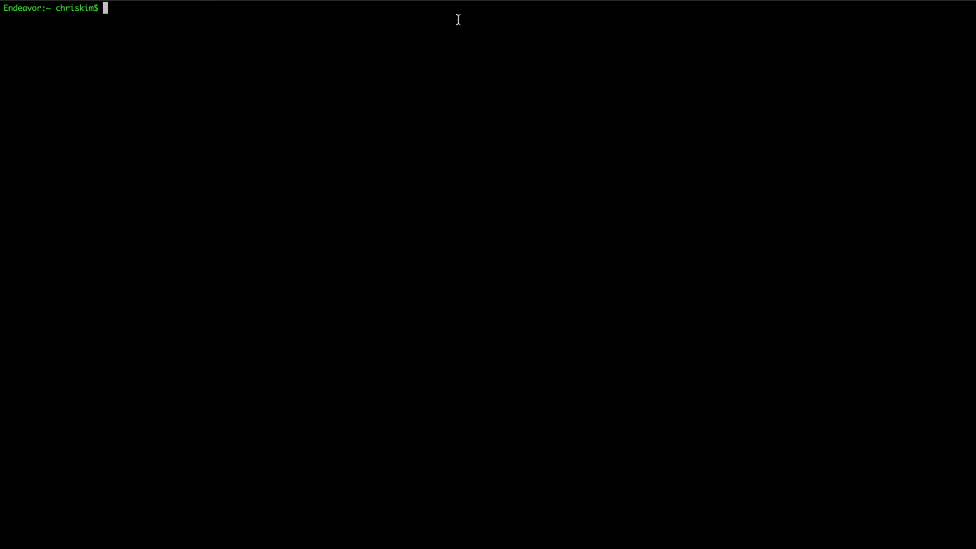
{"action": "type", "text": "kubectl config use-context east"}
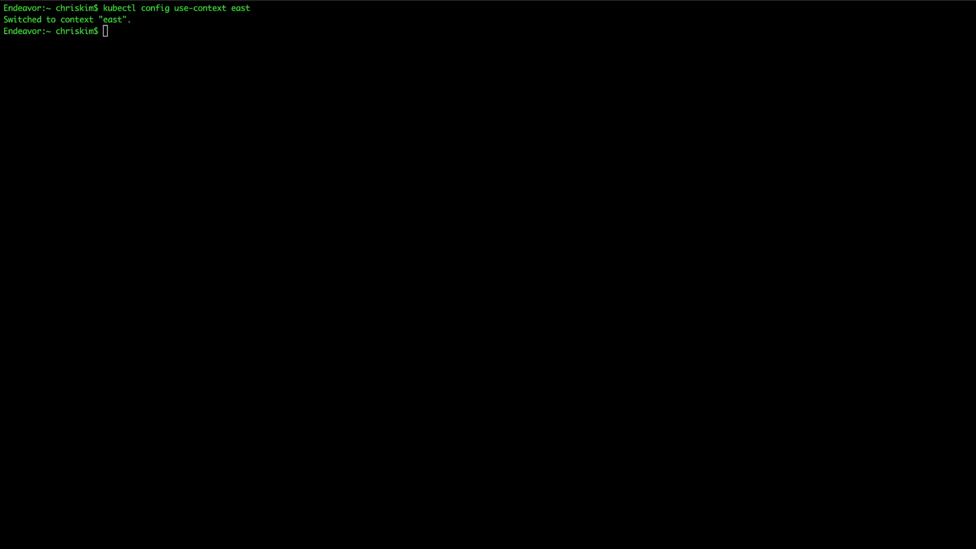
{"action": "type", "text": "helm install submariner-latest/submariner \\"}
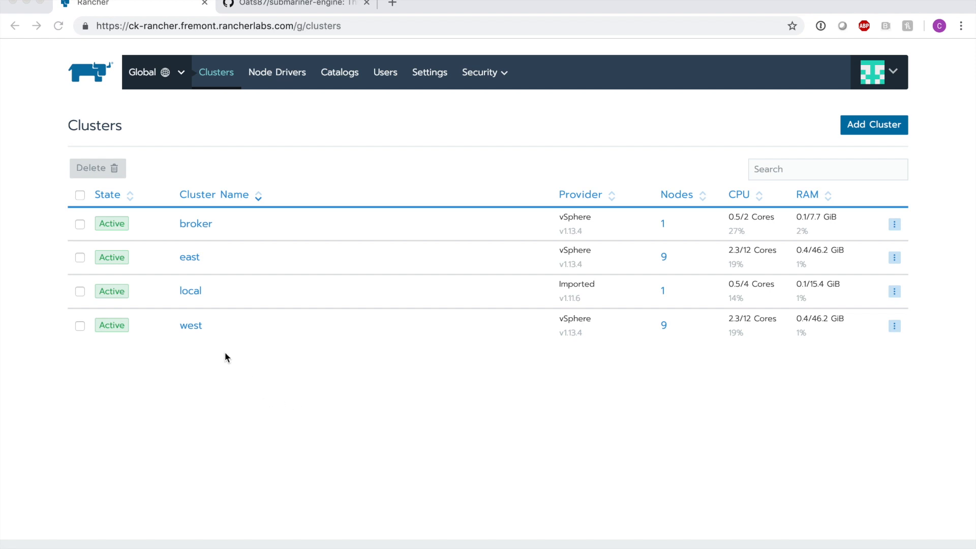
Open the west cluster's catalog apps and start launching a new app.
{"action": "left_click", "coordinate": [191, 325]}
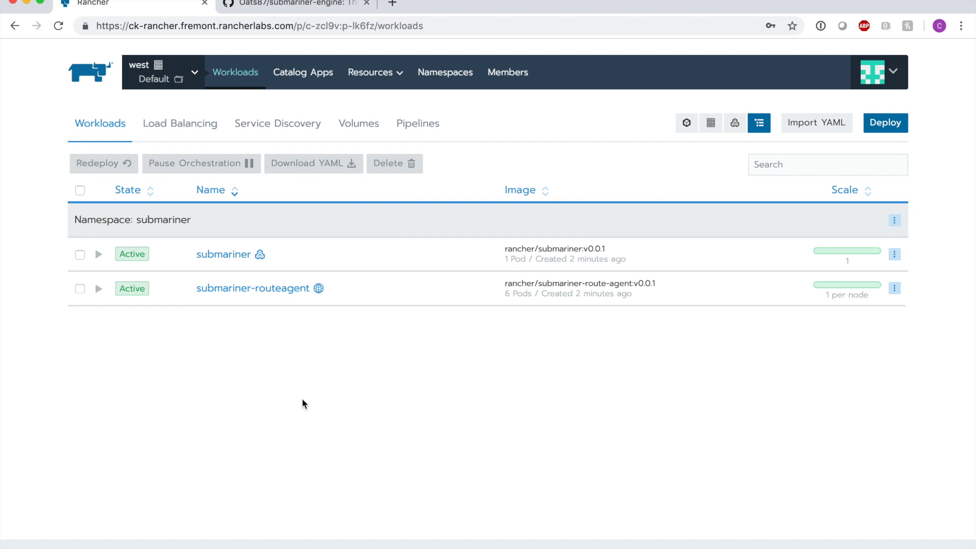
{"action": "left_click", "coordinate": [303, 72]}
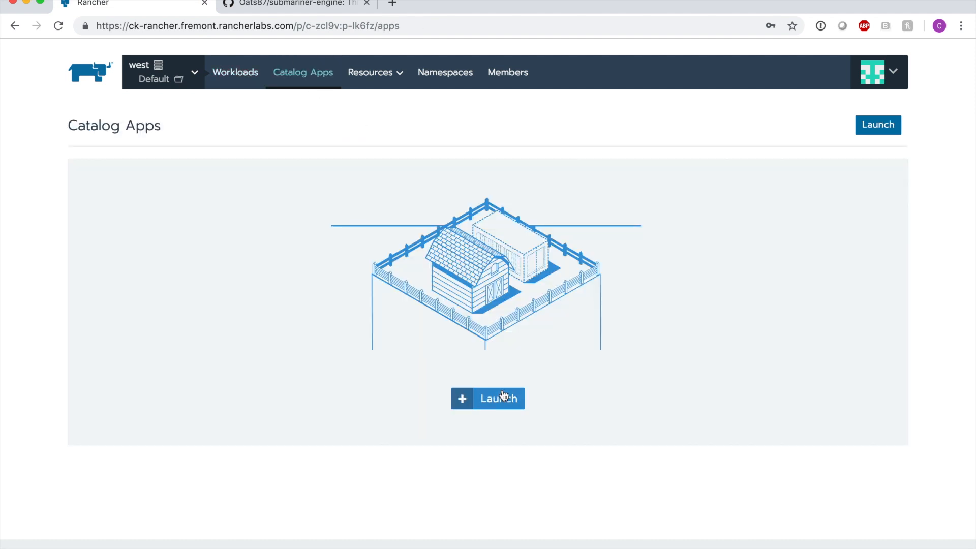
{"action": "left_click", "coordinate": [487, 399]}
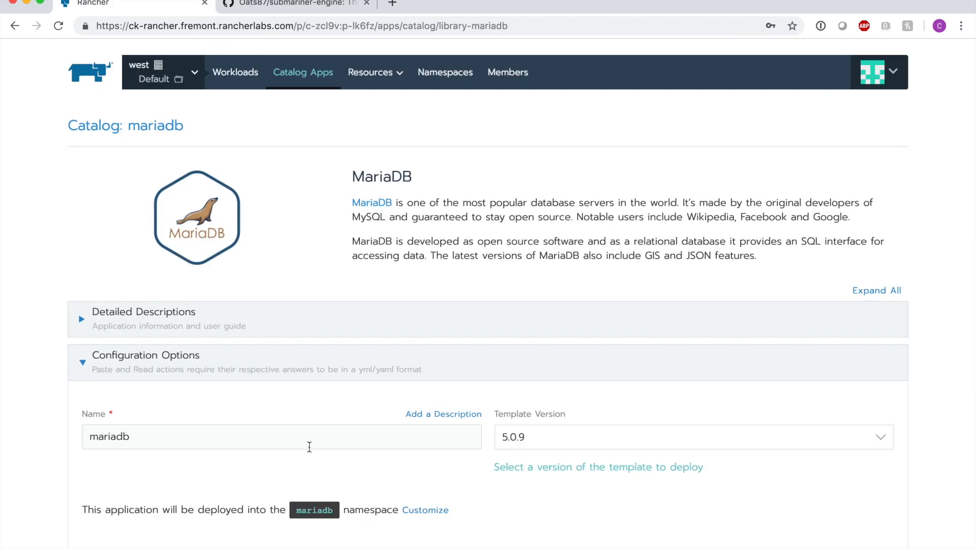
Set MariaDB database name admin, replication False, and service type ClusterIP.
{"action": "scroll", "scroll_direction": "down", "scroll_amount": 3}
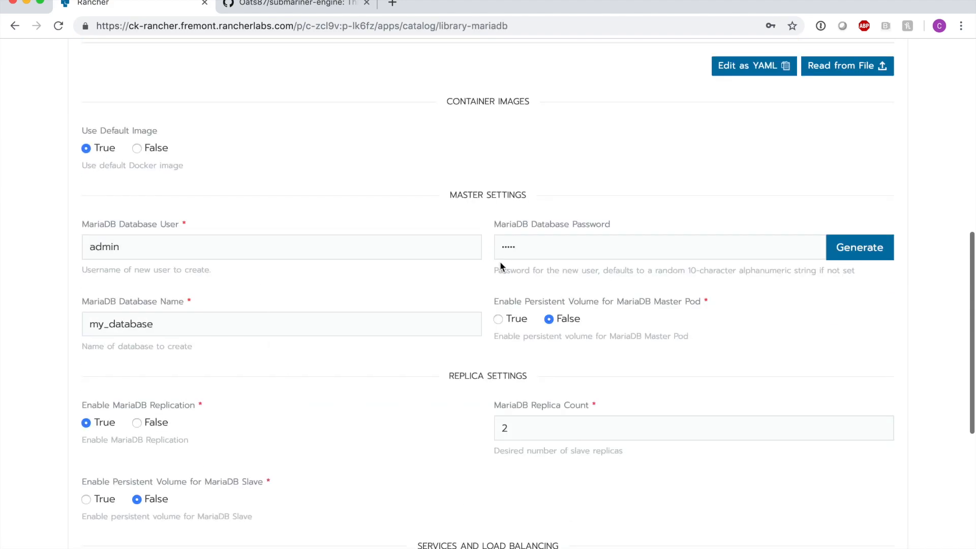
{"action": "type", "text": "admin"}
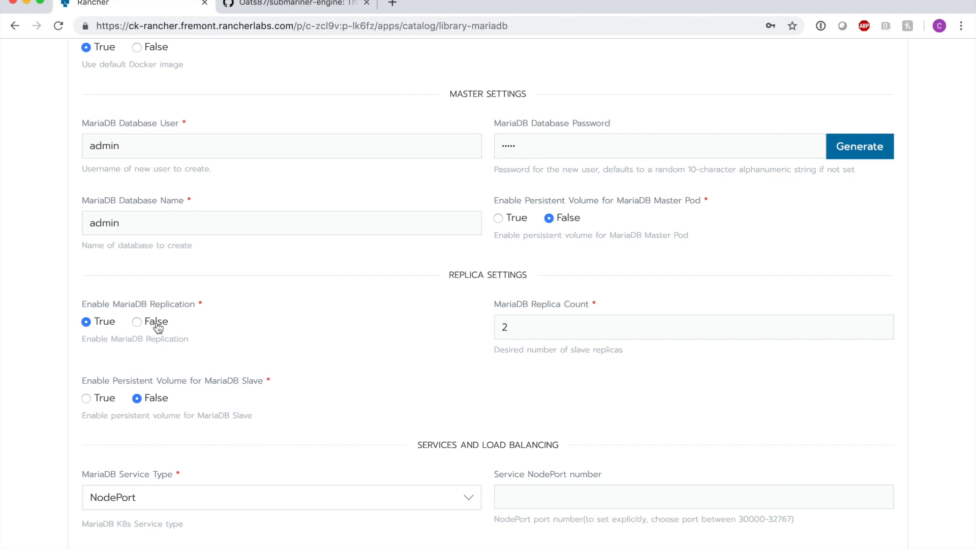
{"action": "left_click", "coordinate": [137, 321]}
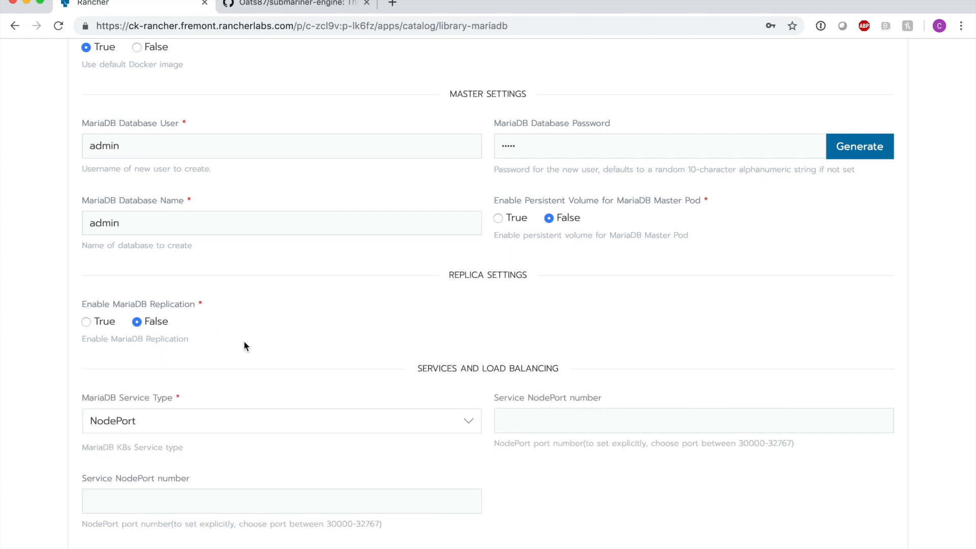
{"action": "left_click", "coordinate": [280, 421]}
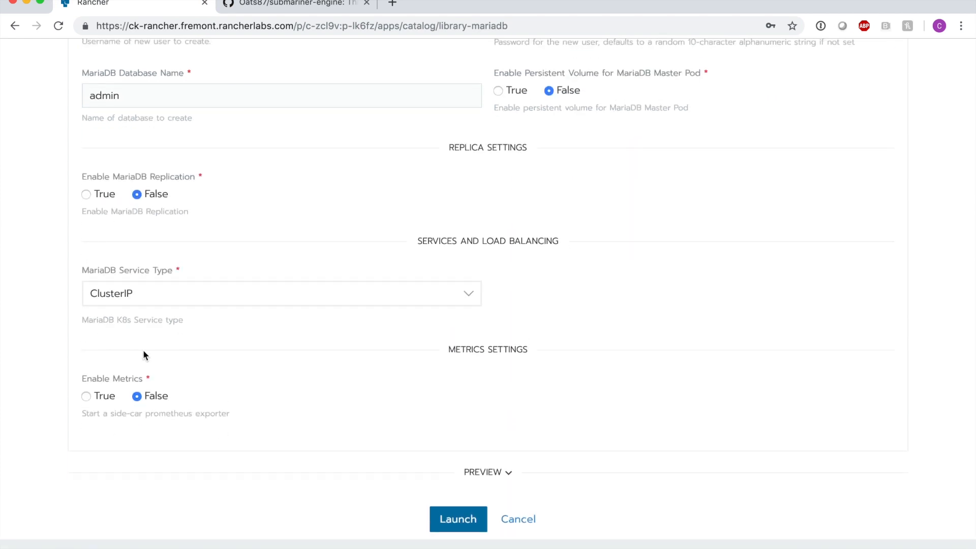
{"action": "mouse_move", "coordinate": [311, 472]}
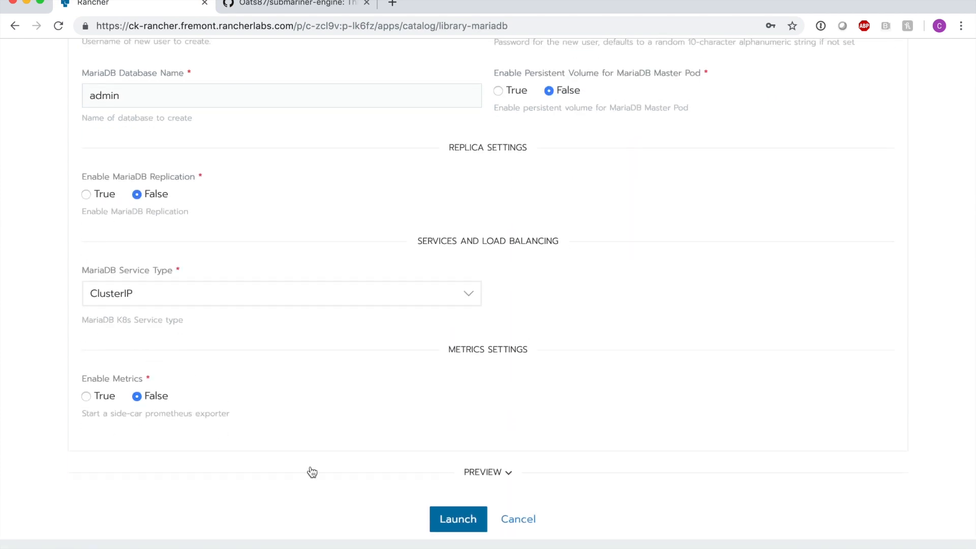
Launch MariaDB and view its details, noting the service cluster IP 10.1.45.131.
{"action": "left_click", "coordinate": [458, 518]}
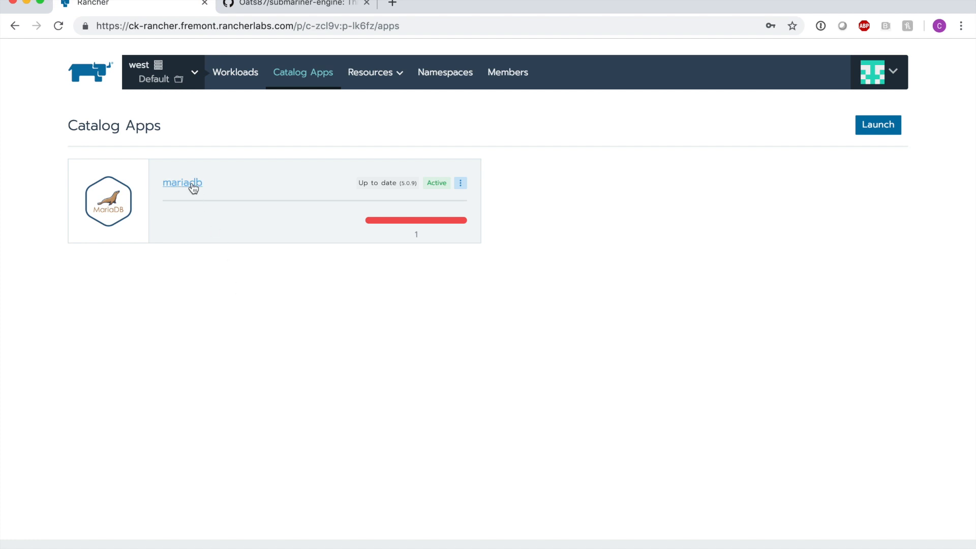
{"action": "left_click", "coordinate": [182, 183]}
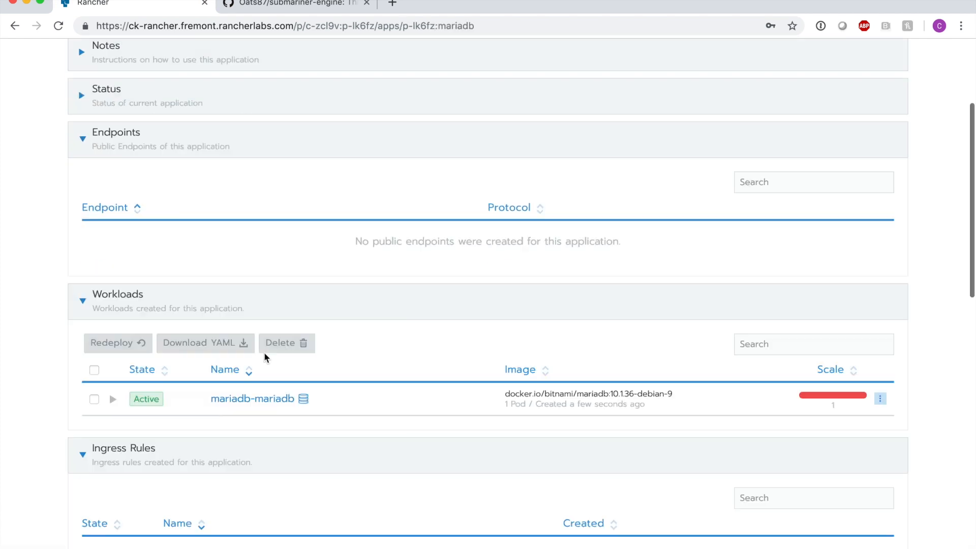
{"action": "scroll", "scroll_direction": "down", "scroll_amount": 3}
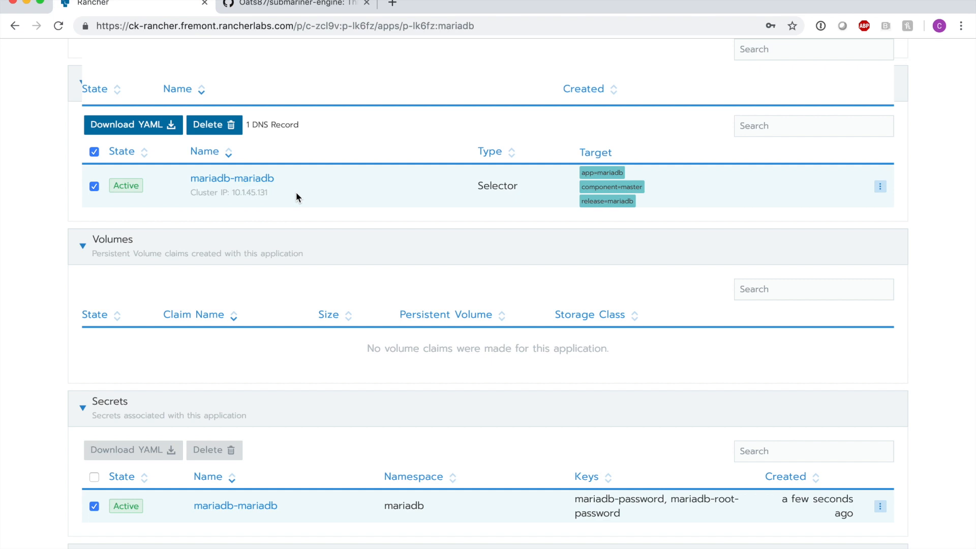
{"action": "scroll", "scroll_direction": "down", "scroll_amount": 3}
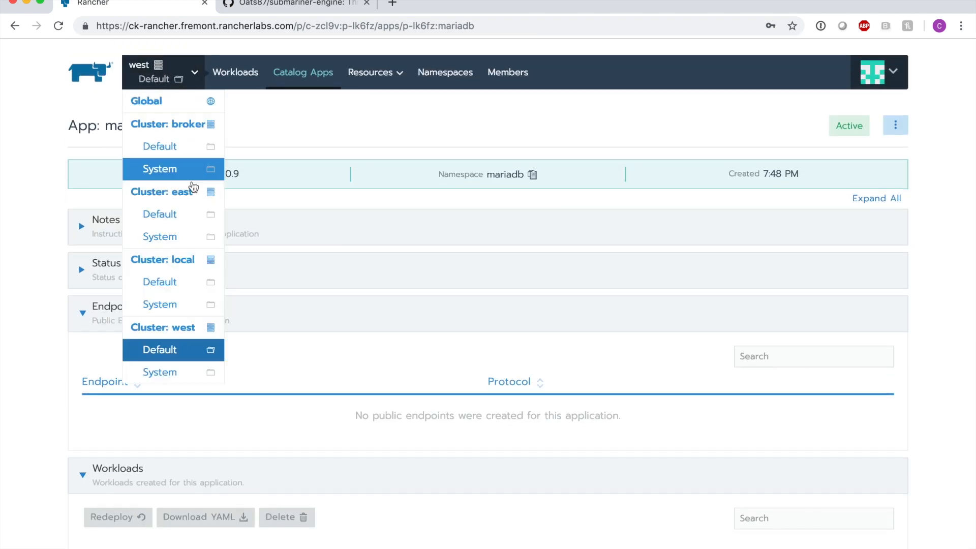
{"action": "mouse_move", "coordinate": [175, 214]}
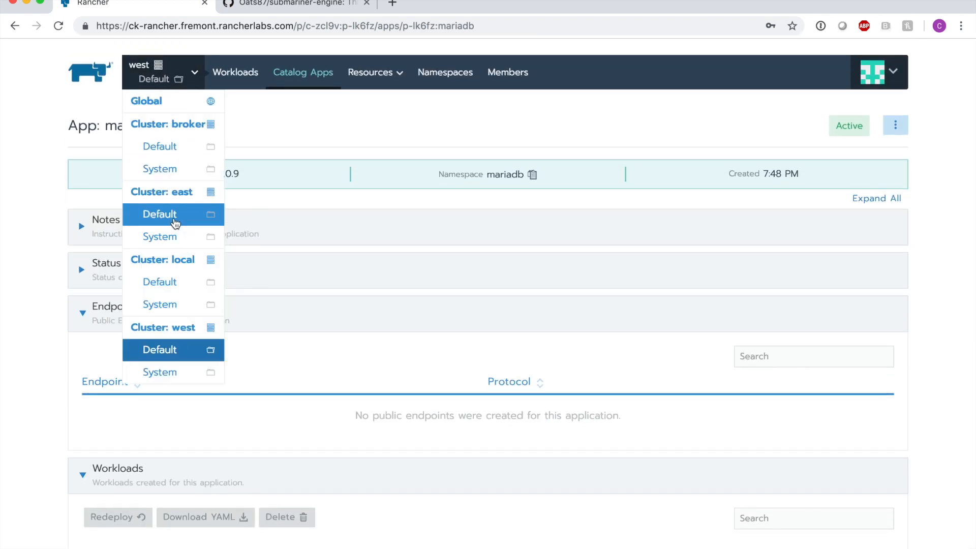
Switch to the east cluster's Default project and open WordPress from the app catalog.
{"action": "left_click", "coordinate": [159, 214]}
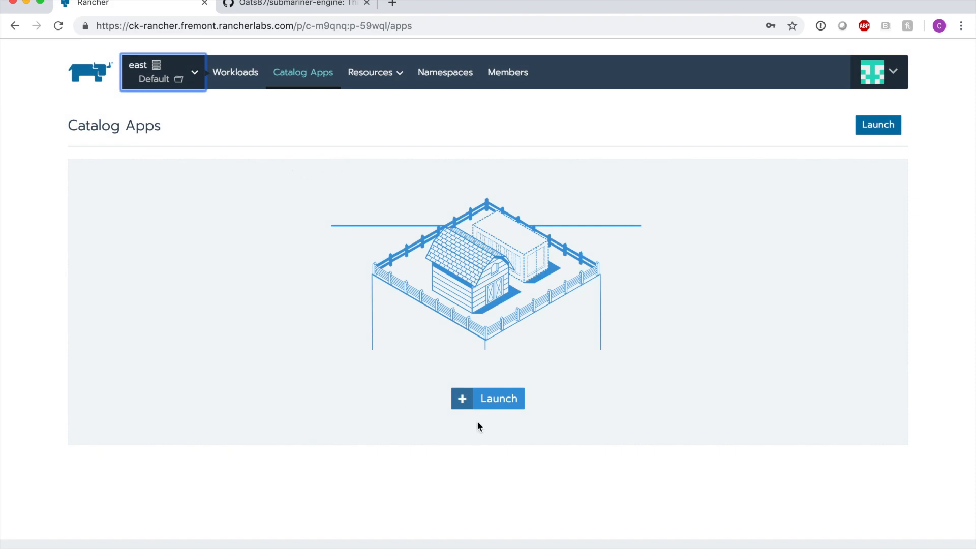
{"action": "left_click", "coordinate": [487, 398]}
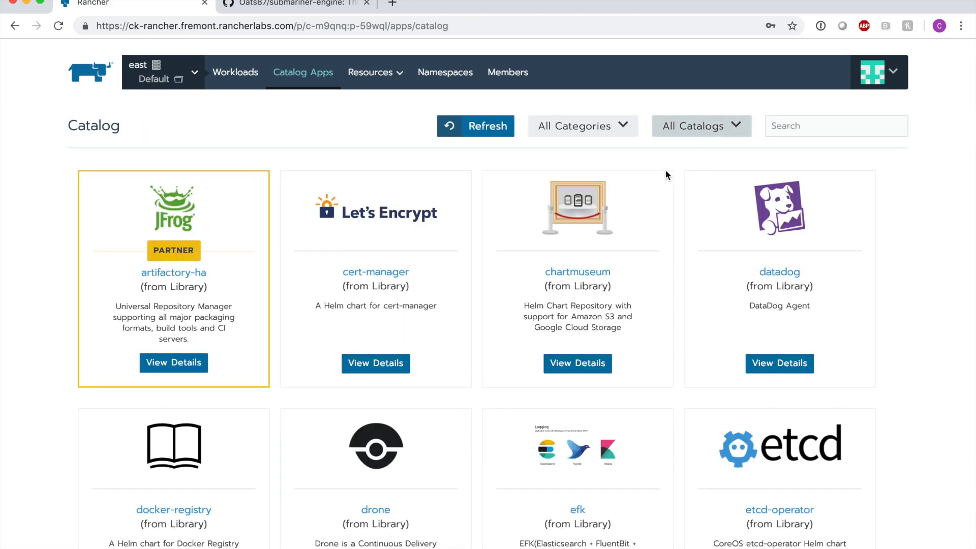
{"action": "scroll", "scroll_direction": "down", "scroll_amount": 3}
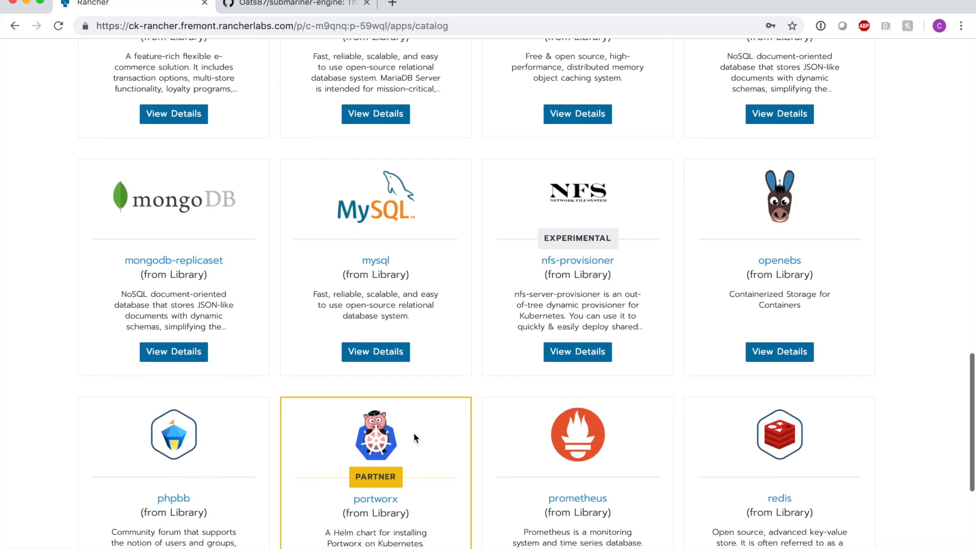
{"action": "scroll", "scroll_direction": "down", "scroll_amount": 3}
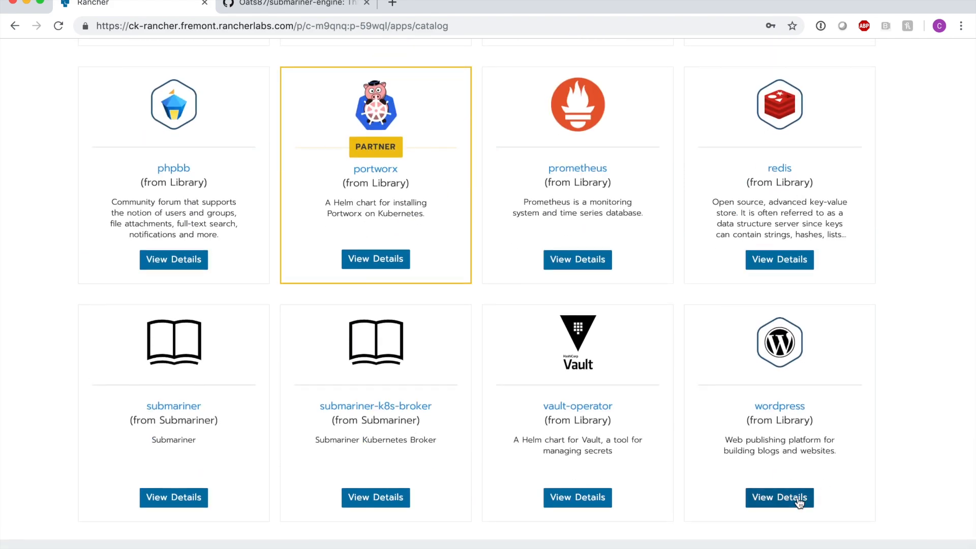
{"action": "left_click", "coordinate": [779, 497]}
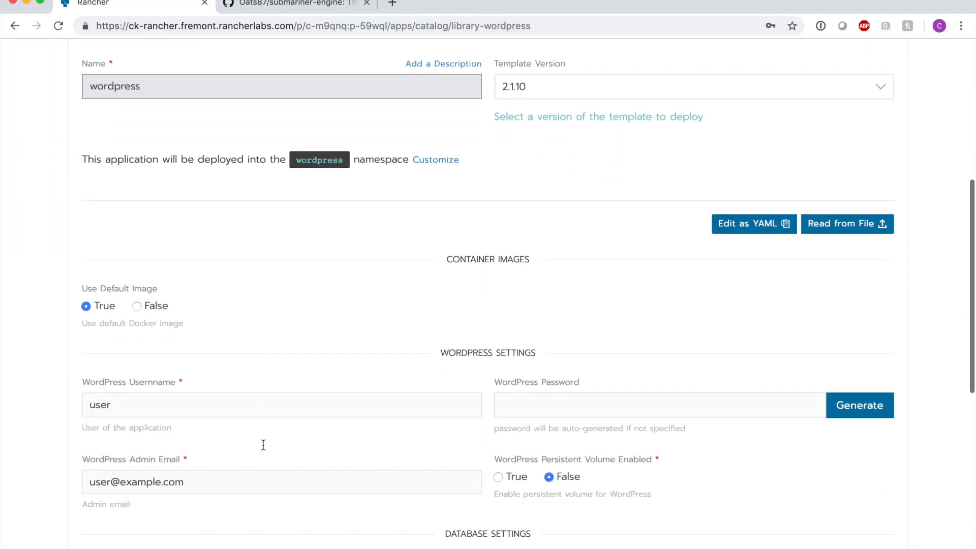
{"action": "scroll", "scroll_direction": "down", "scroll_amount": 3}
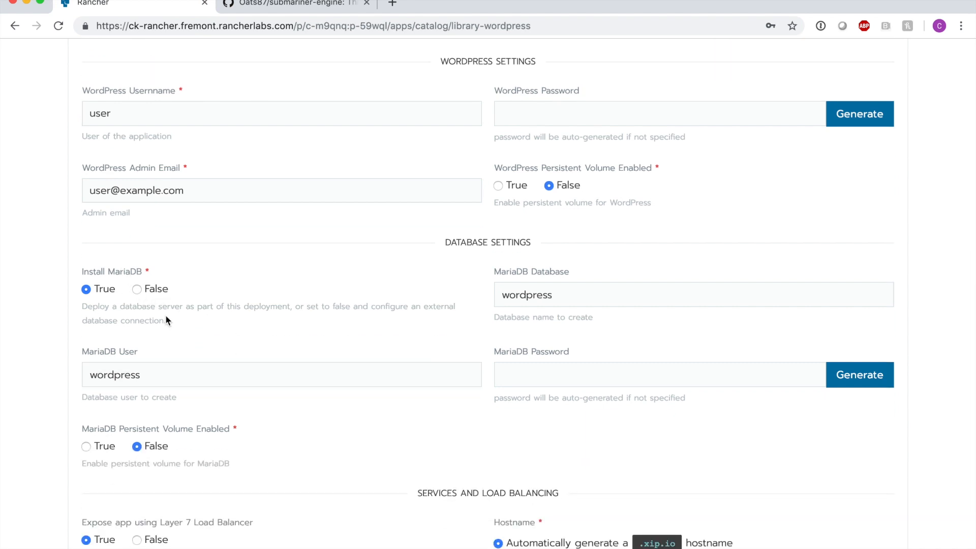
{"action": "left_click", "coordinate": [136, 289]}
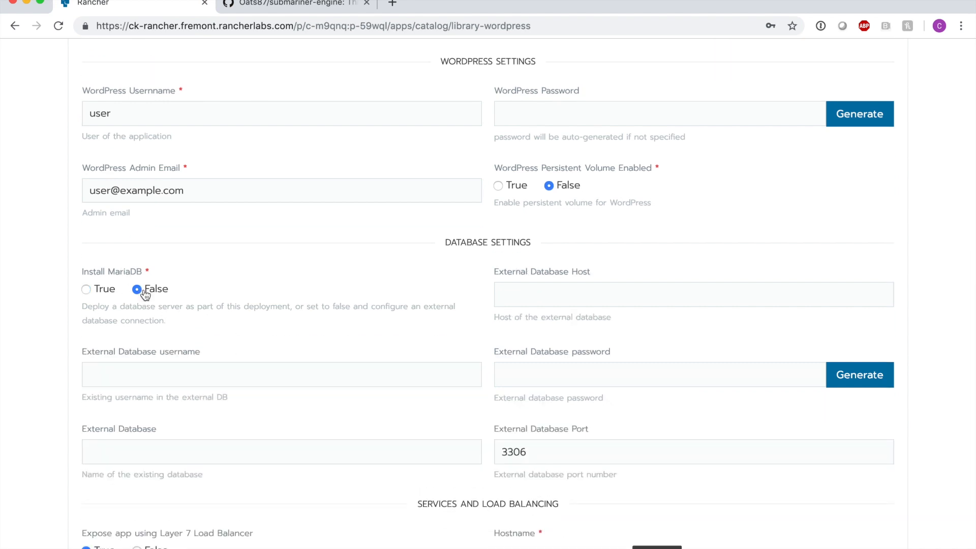
{"action": "type", "text": "10.1.45.131"}
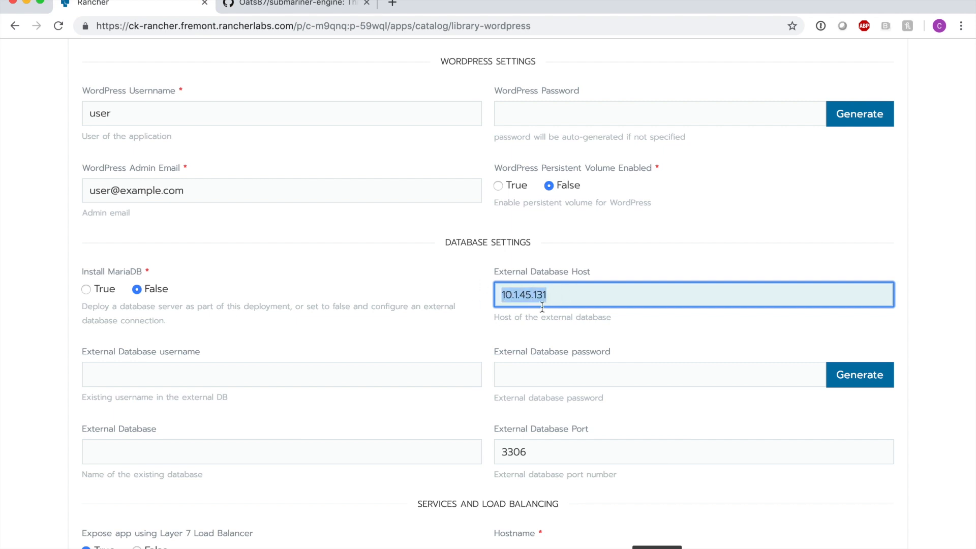
{"action": "left_click", "coordinate": [281, 374]}
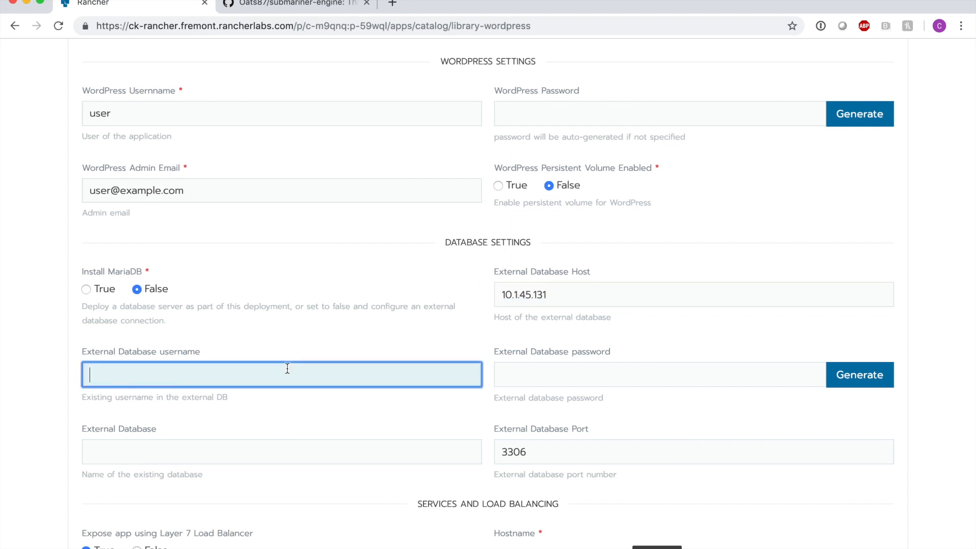
{"action": "type", "text": "admin"}
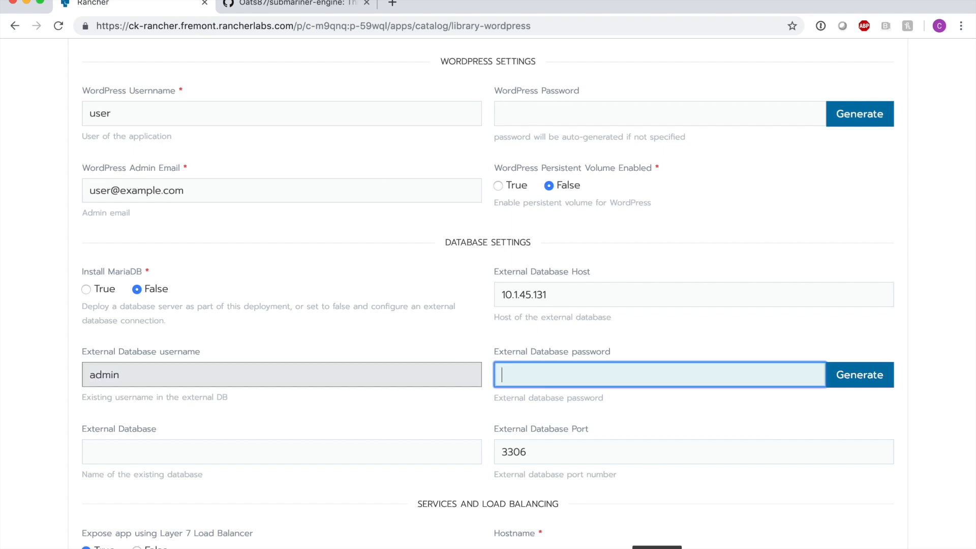
{"action": "type", "text": "•••••"}
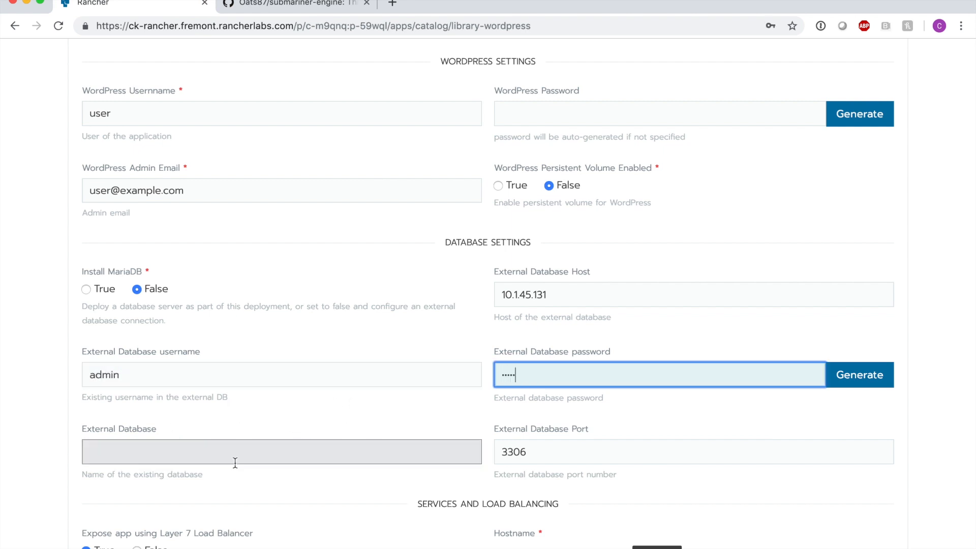
{"action": "type", "text": "admin"}
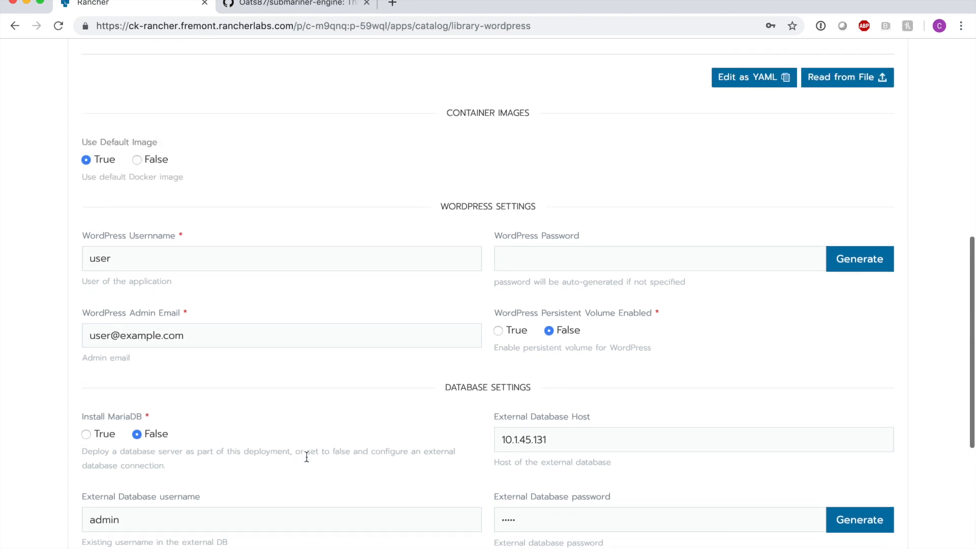
{"action": "scroll", "scroll_direction": "down", "scroll_amount": 3}
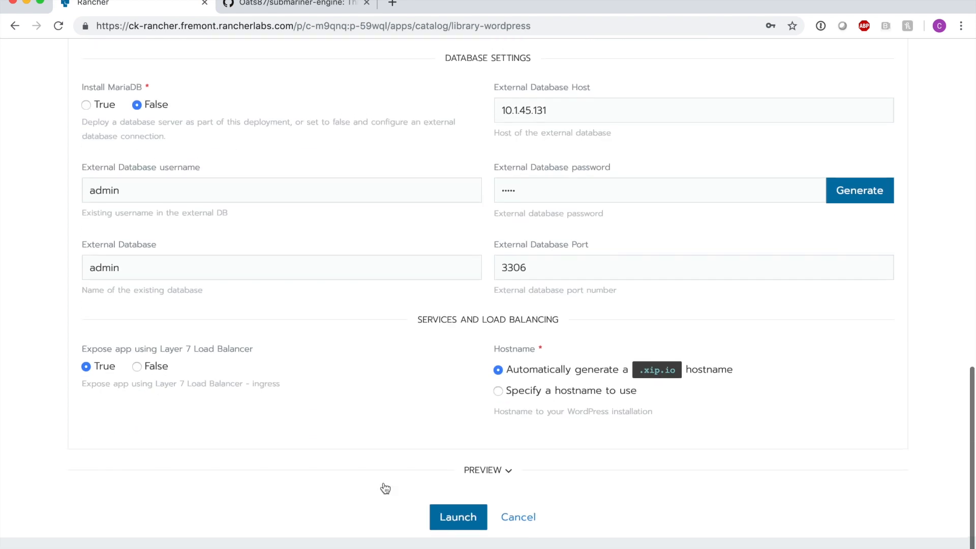
{"action": "left_click", "coordinate": [458, 516]}
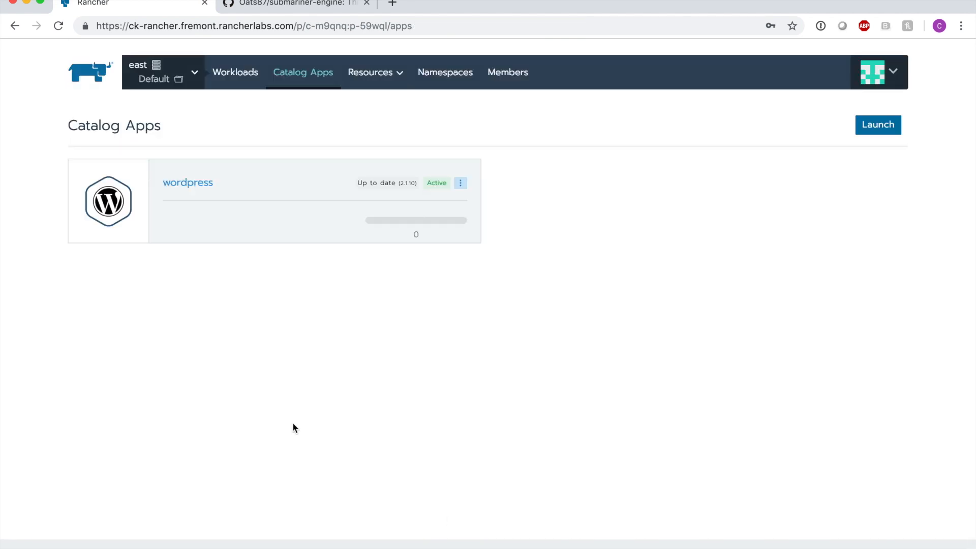
In west > Default, open the mariadb-mariadb workload showing pod mariadb-mariadb-0 at 10.0.7.2.
{"action": "left_click", "coordinate": [163, 72]}
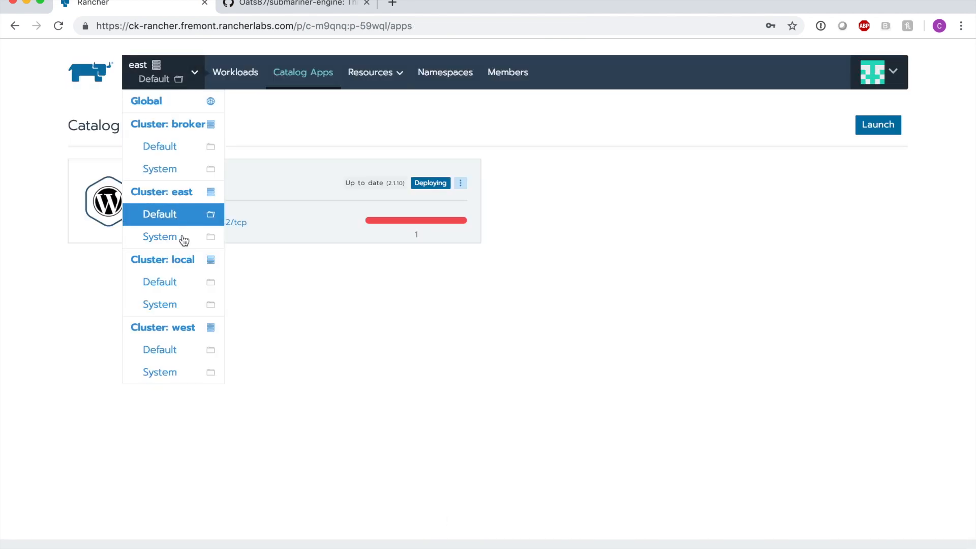
{"action": "left_click", "coordinate": [159, 349]}
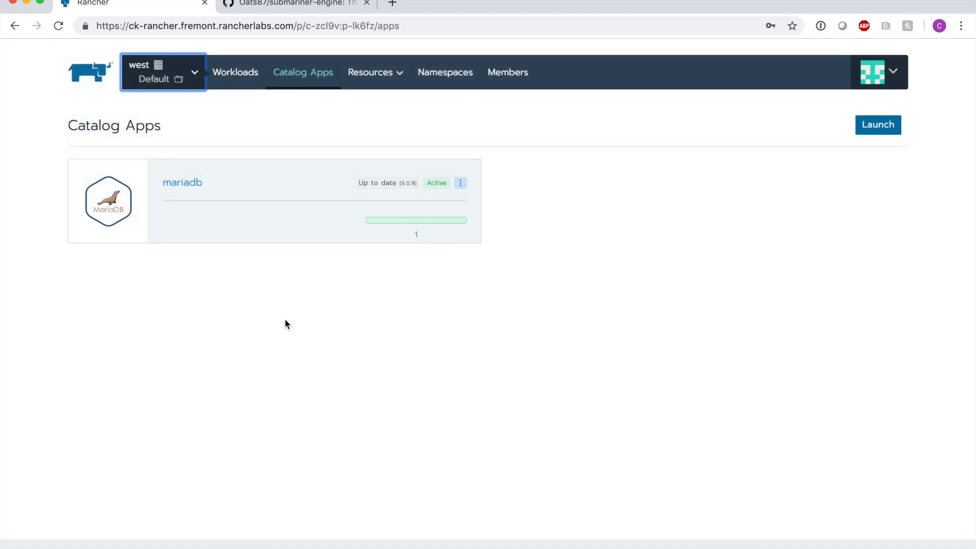
{"action": "mouse_move", "coordinate": [250, 343]}
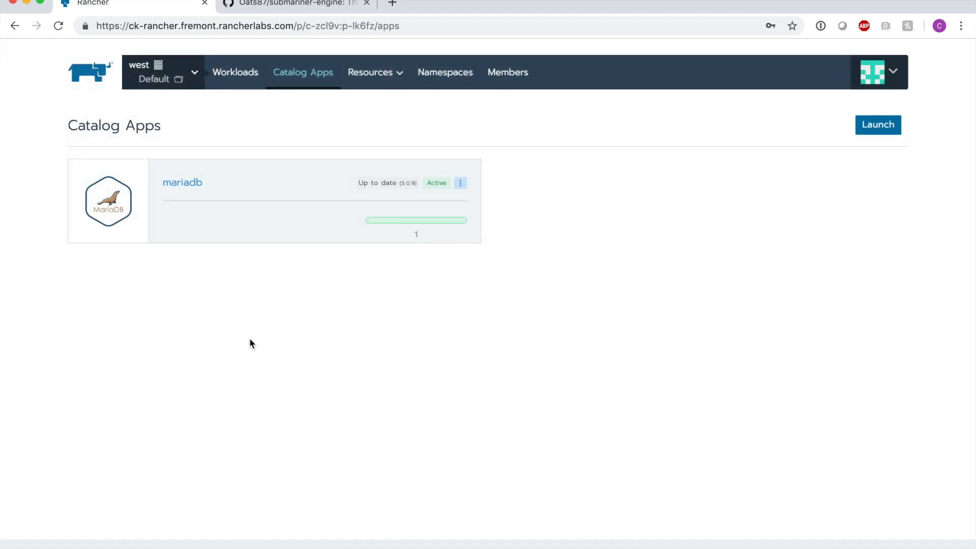
{"action": "mouse_move", "coordinate": [183, 183]}
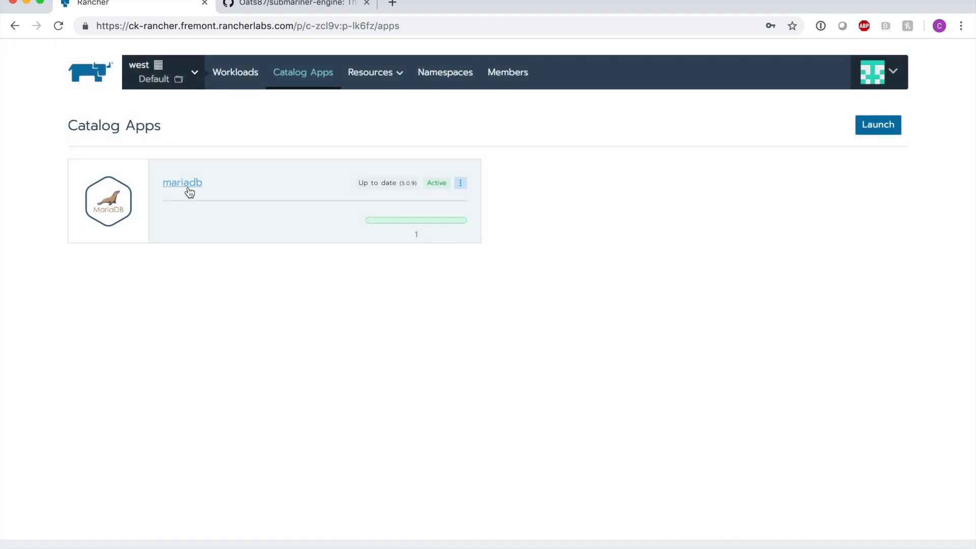
{"action": "left_click", "coordinate": [182, 183]}
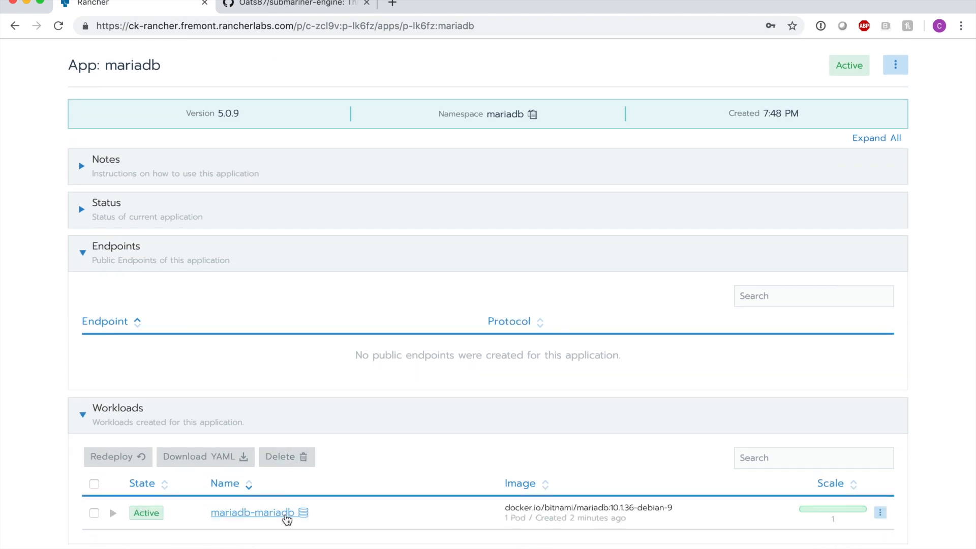
{"action": "left_click", "coordinate": [252, 512]}
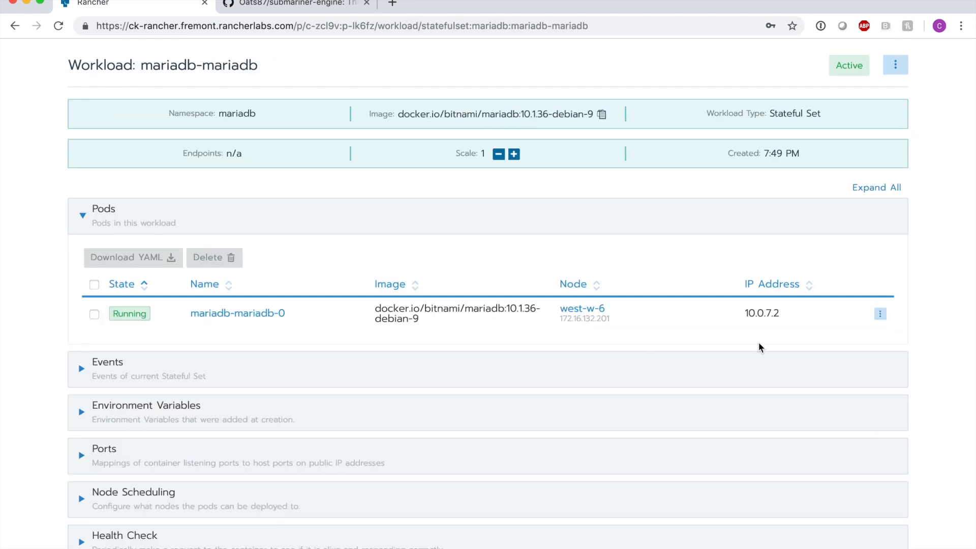
{"action": "mouse_move", "coordinate": [739, 336]}
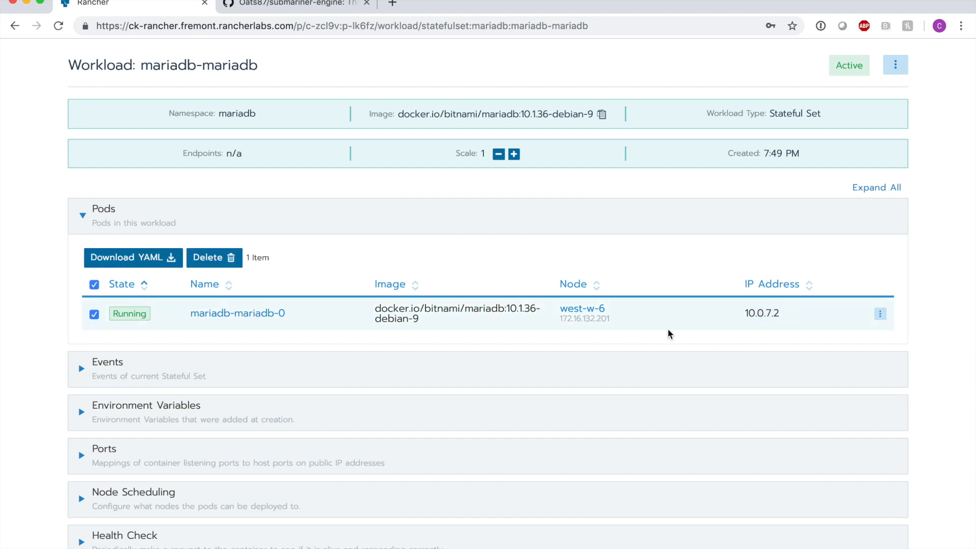
{"action": "left_click", "coordinate": [164, 72]}
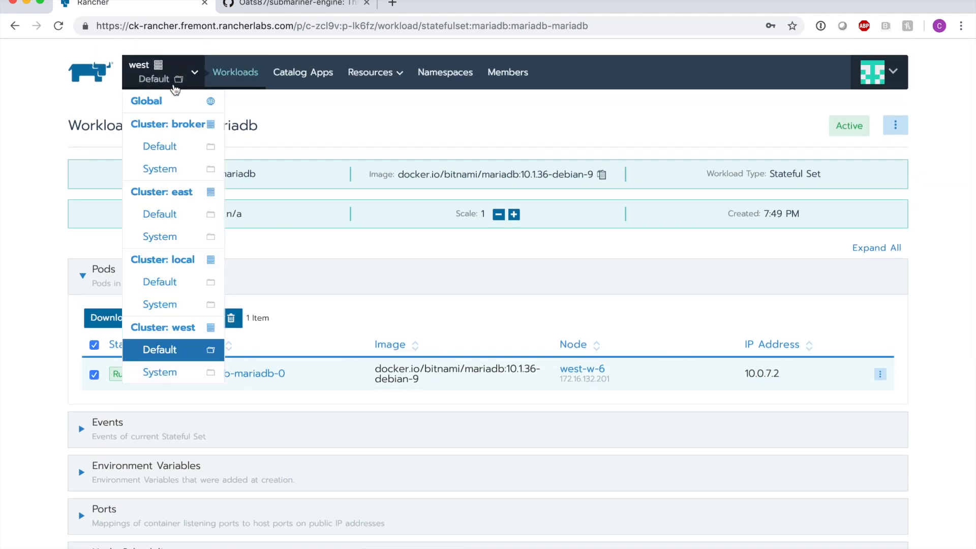
Open the east cluster's WordPress workload and its unavailable pod's action menu.
{"action": "left_click", "coordinate": [159, 214]}
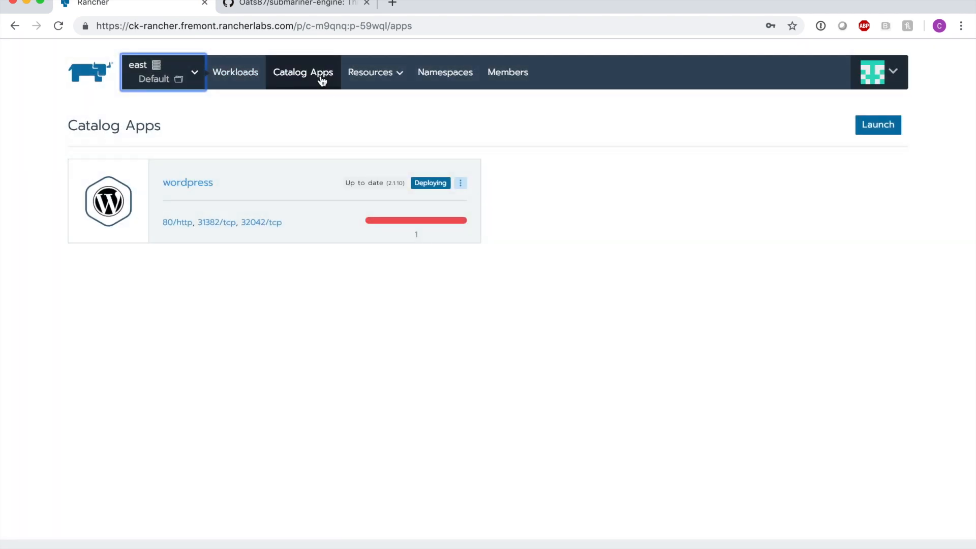
{"action": "left_click", "coordinate": [187, 182]}
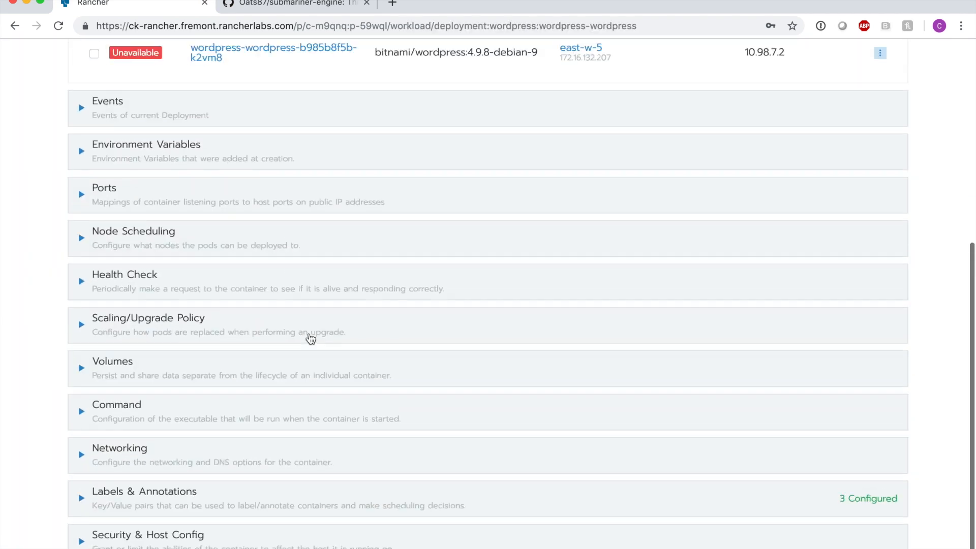
{"action": "left_click", "coordinate": [879, 210]}
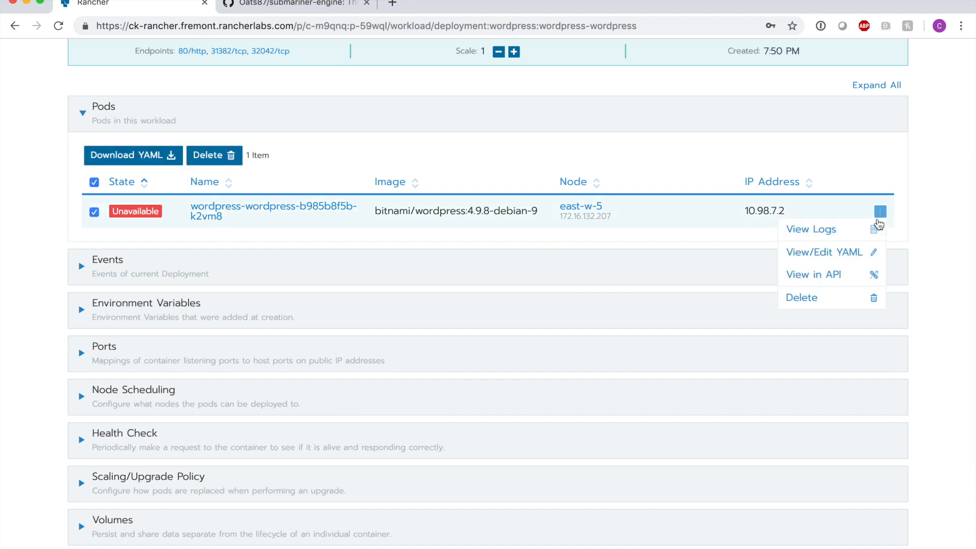
Verify the WordPress logs show MySQL at 10.1.45.131:3306, then launch the blog on port 32042.
{"action": "left_click", "coordinate": [811, 228]}
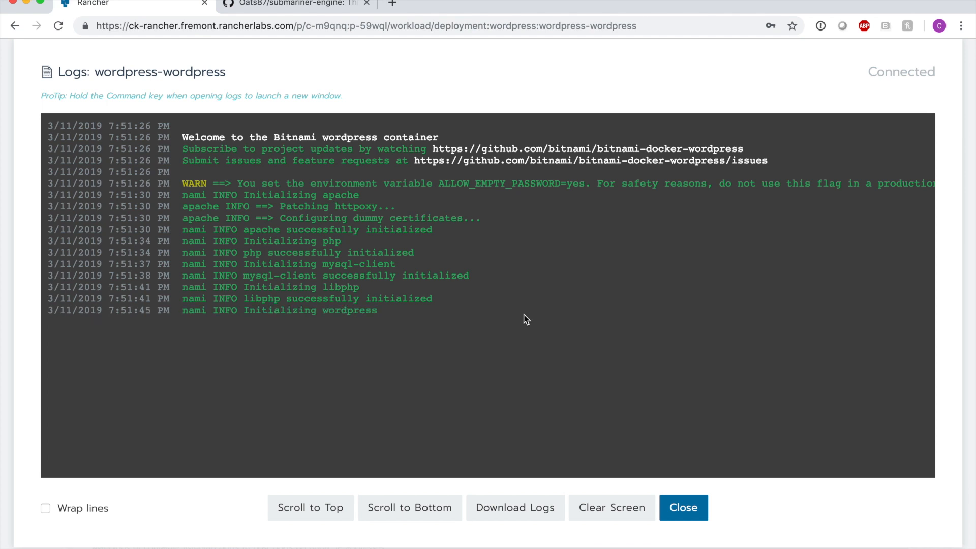
{"action": "mouse_move", "coordinate": [652, 427]}
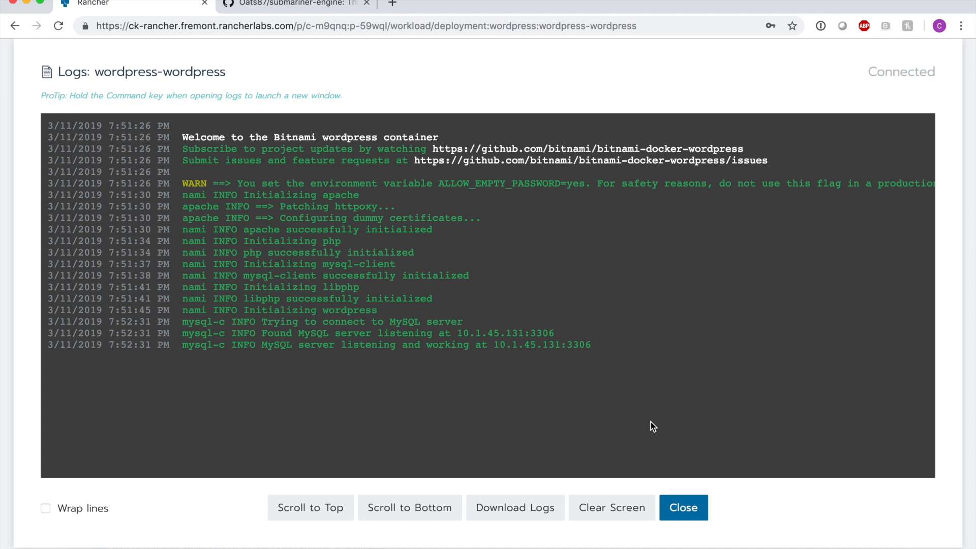
{"action": "mouse_move", "coordinate": [441, 368]}
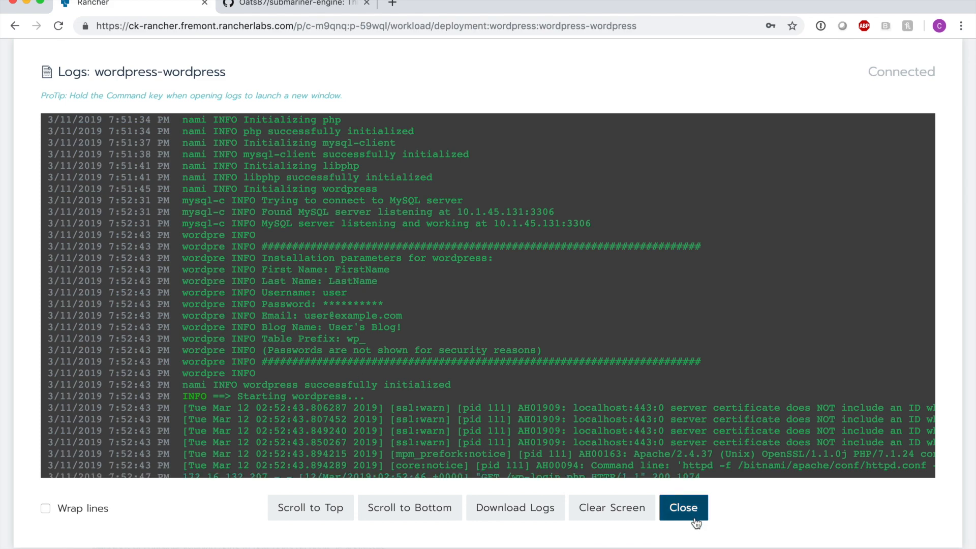
{"action": "left_click", "coordinate": [683, 508]}
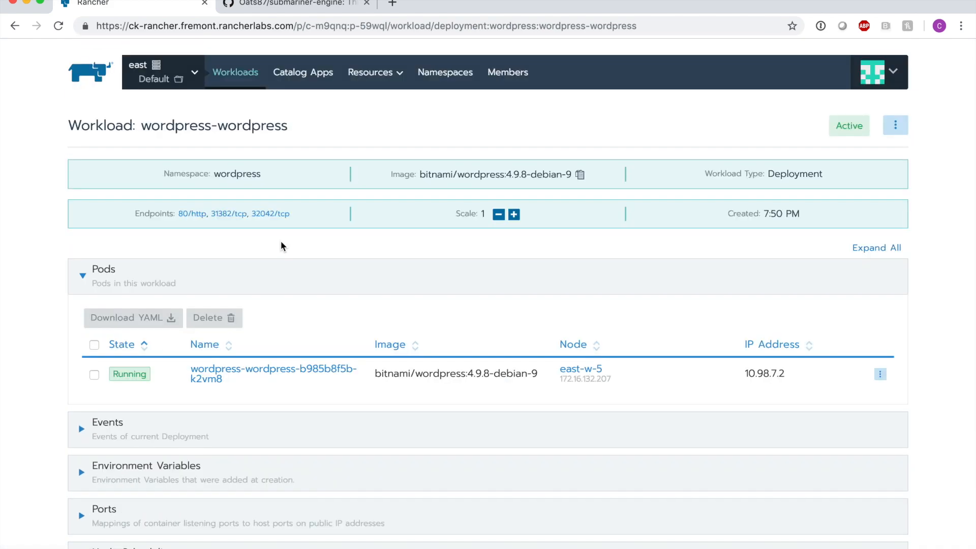
{"action": "mouse_move", "coordinate": [270, 214]}
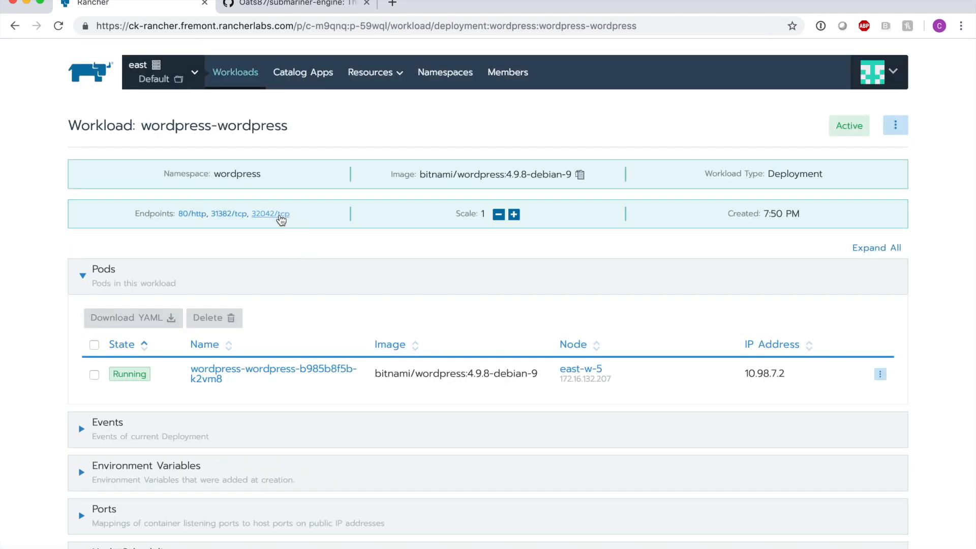
{"action": "left_click", "coordinate": [263, 214]}
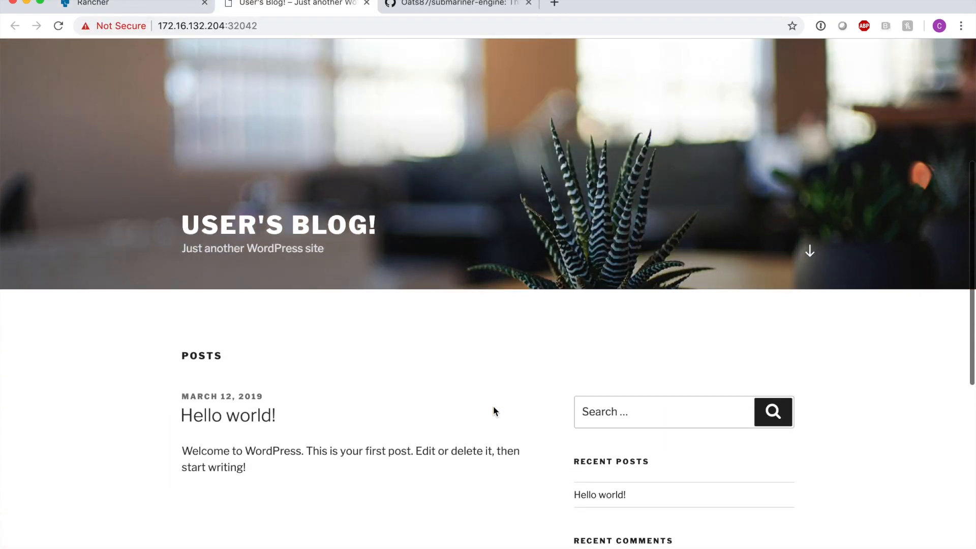
Browse the User's Blog! Hello world page, then switch back to the Rancher tab.
{"action": "scroll", "scroll_direction": "down", "scroll_amount": 3}
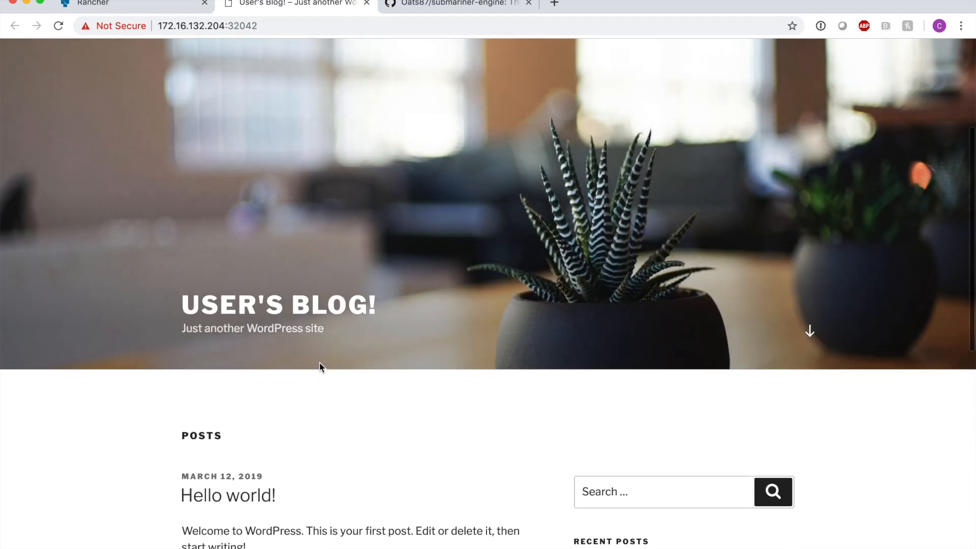
{"action": "left_click", "coordinate": [130, 3]}
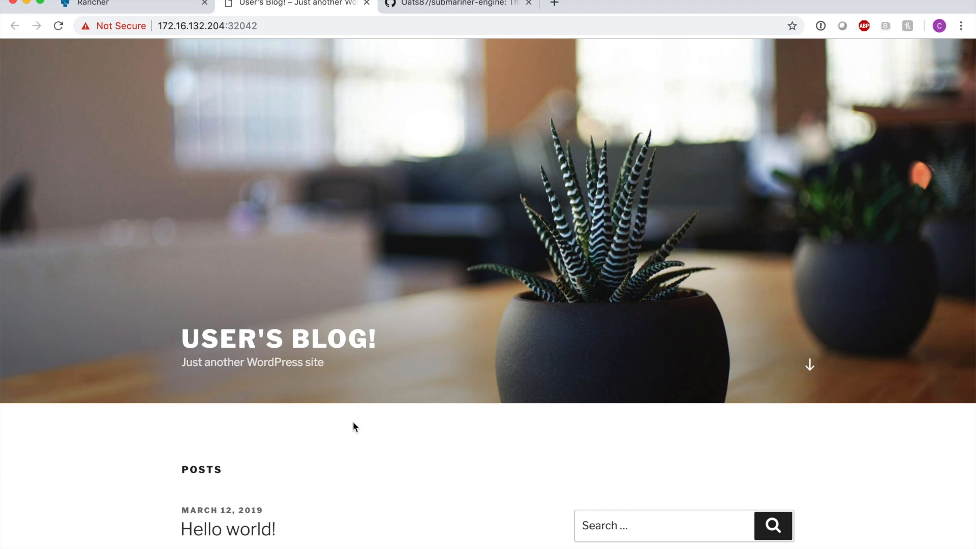
{"action": "left_click", "coordinate": [124, 4]}
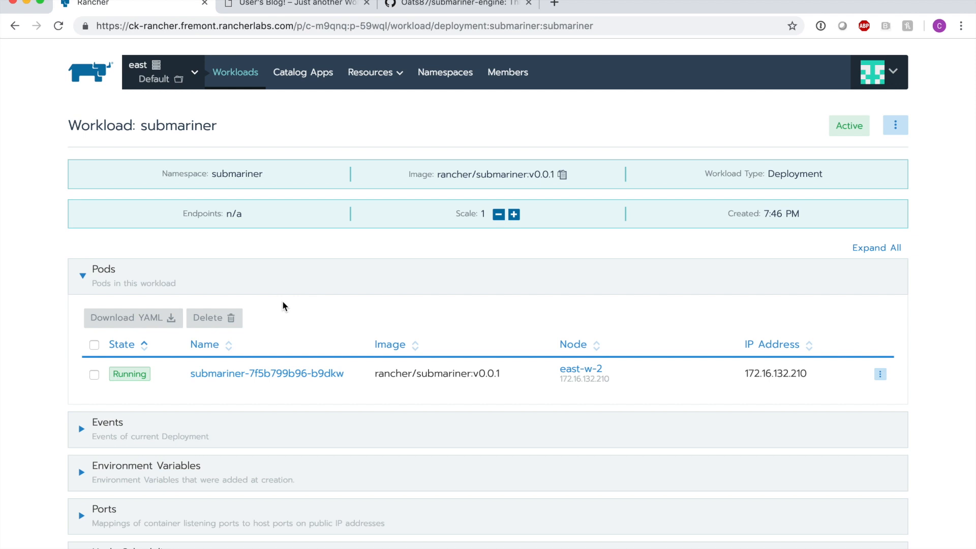